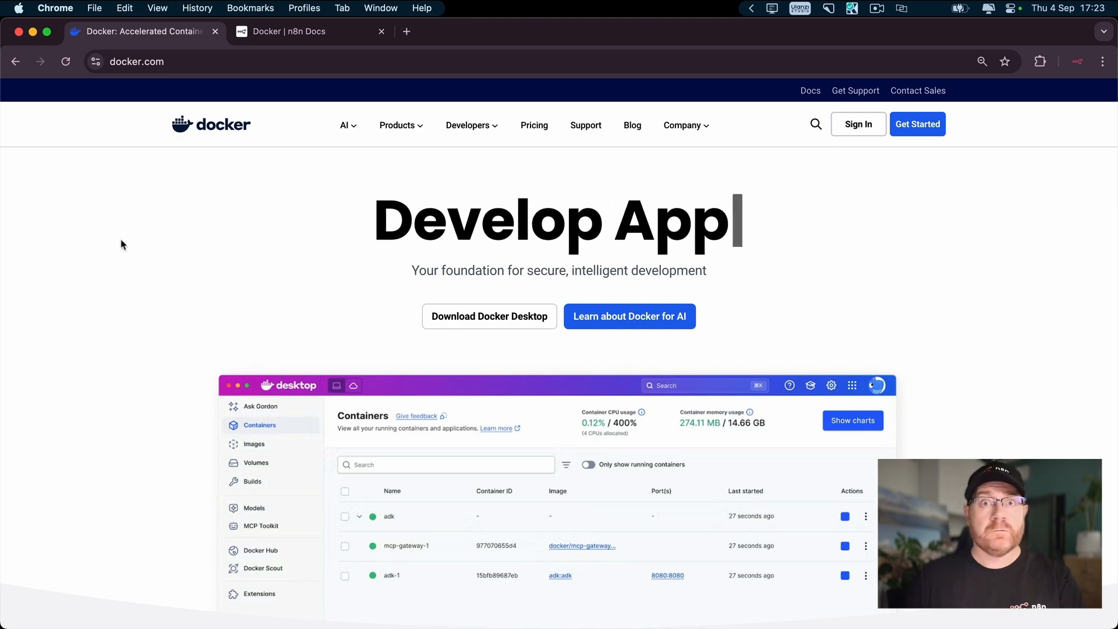
Download Docker Desktop for Mac – Apple Silicon from docker.com.
{"action": "left_click", "coordinate": [489, 315]}
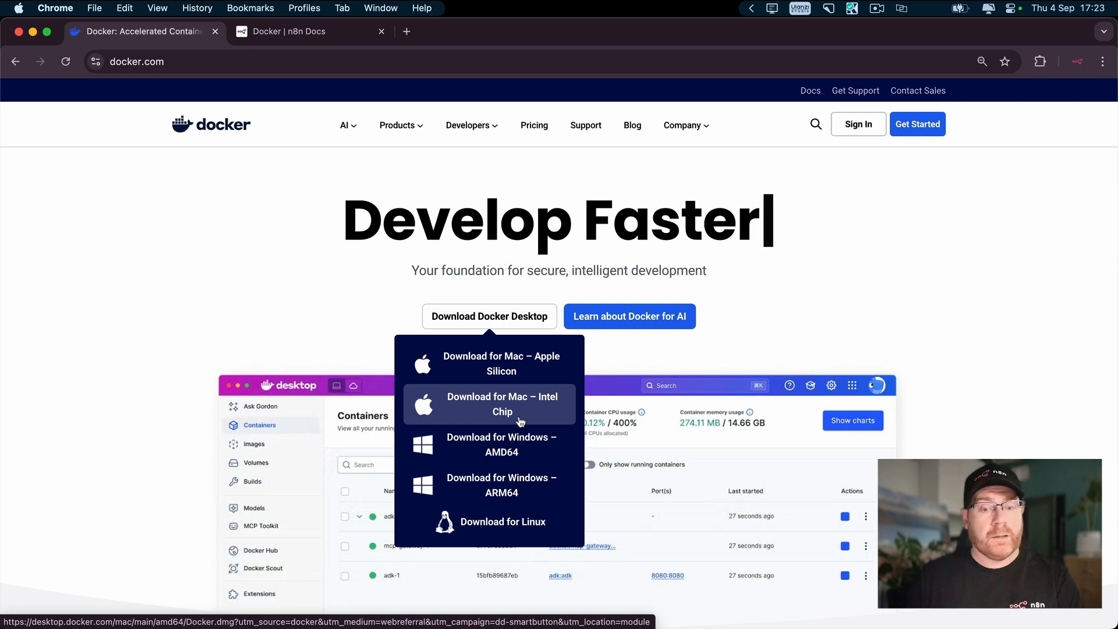
{"action": "mouse_move", "coordinate": [524, 448]}
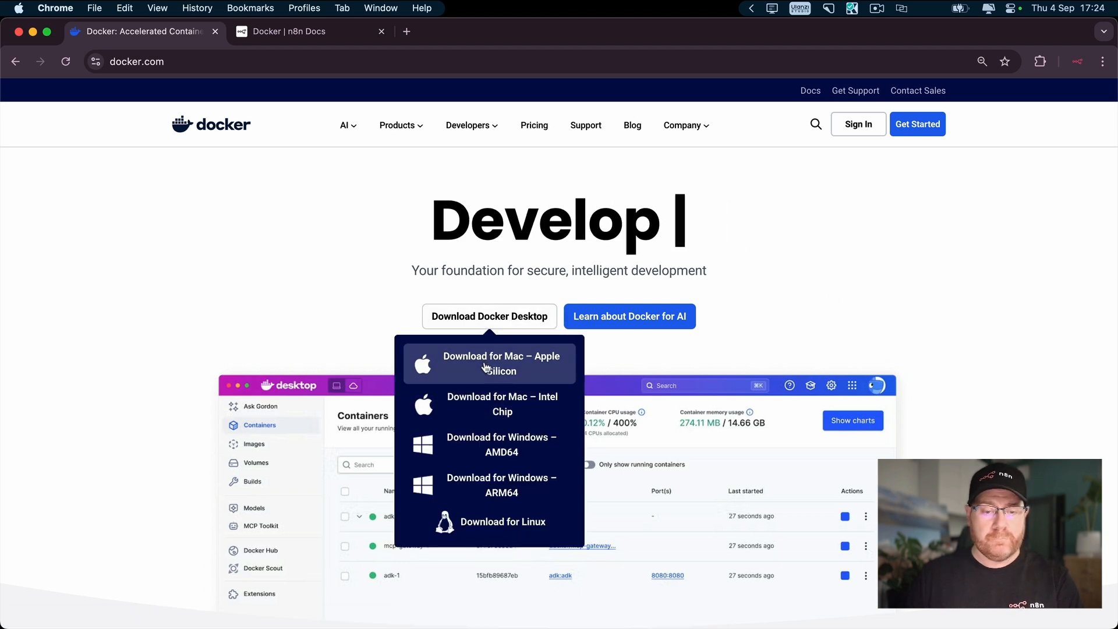
{"action": "left_click", "coordinate": [489, 362]}
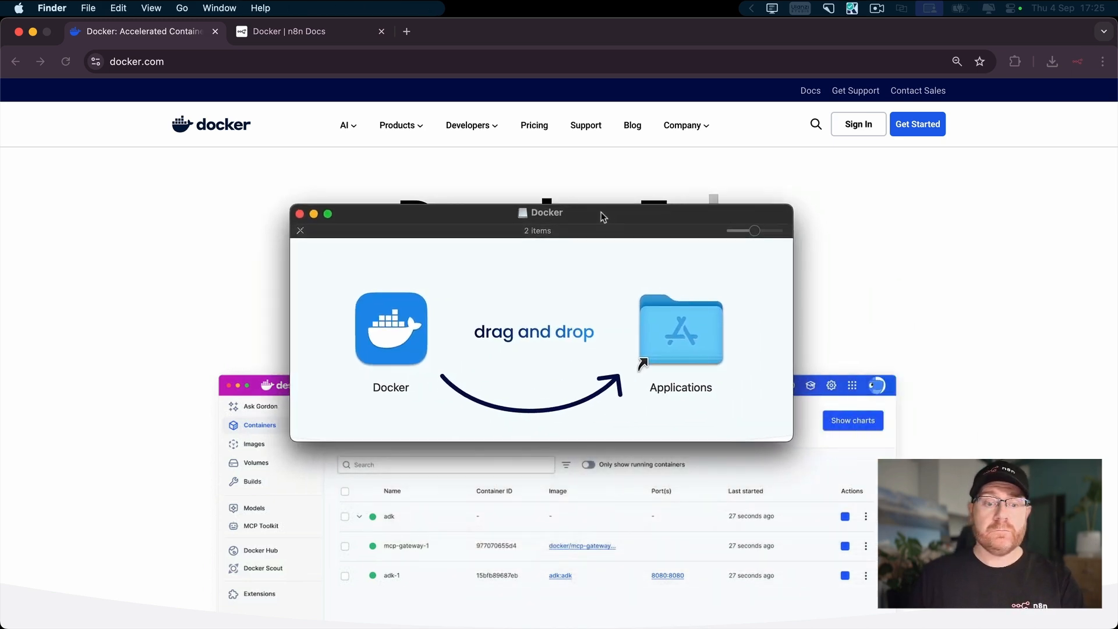
Drag Docker into Applications and locate it among the installed apps.
{"action": "left_click", "coordinate": [391, 328]}
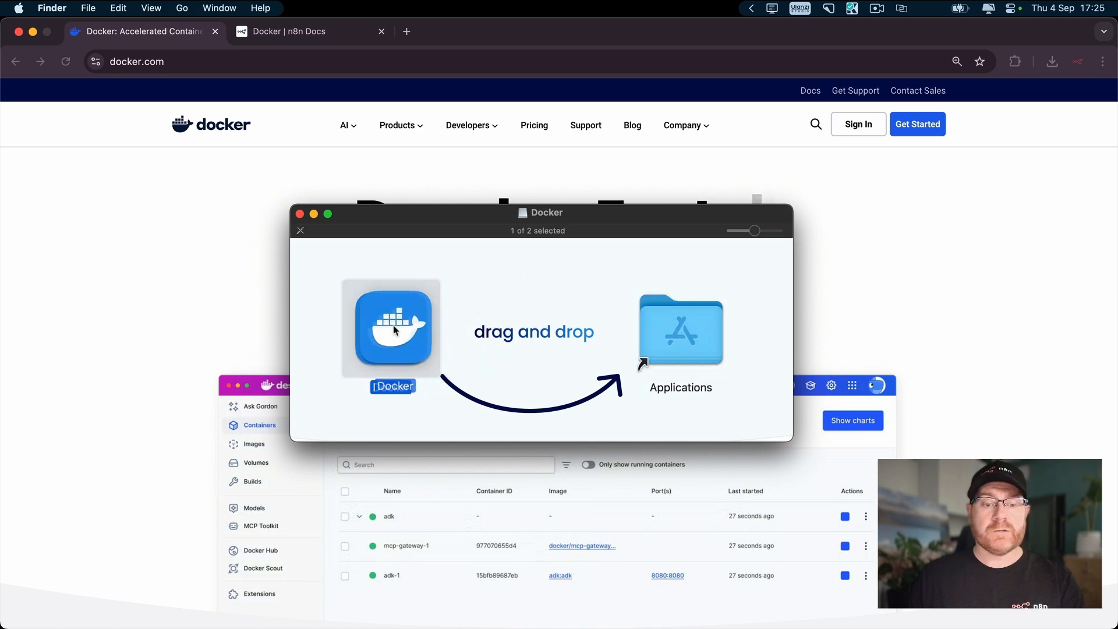
{"action": "left_click", "coordinate": [577, 276]}
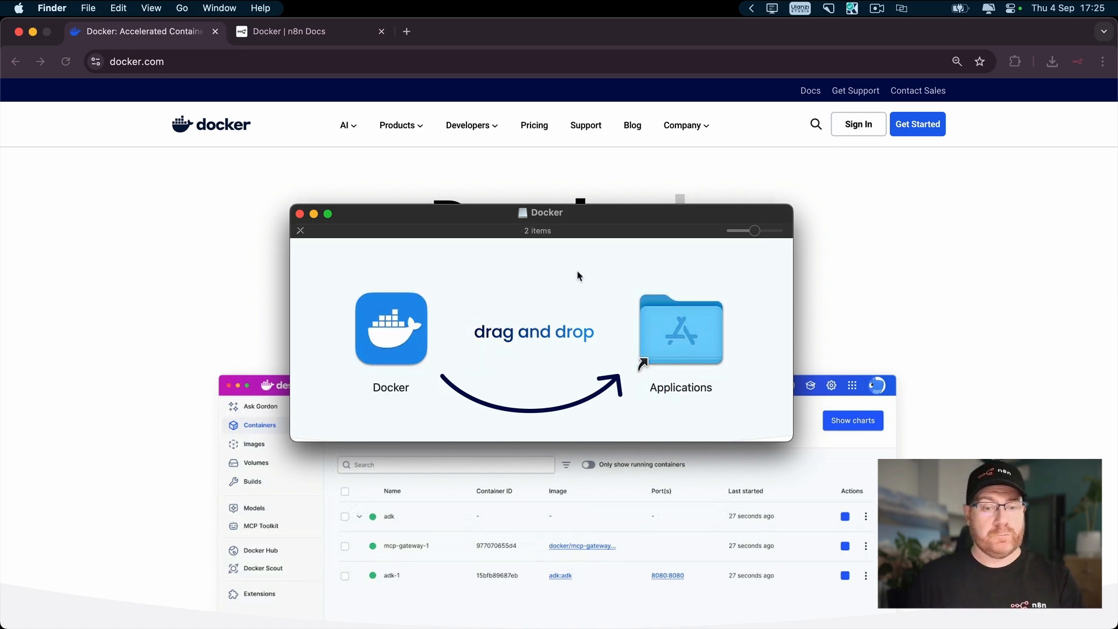
{"action": "mouse_move", "coordinate": [528, 287]}
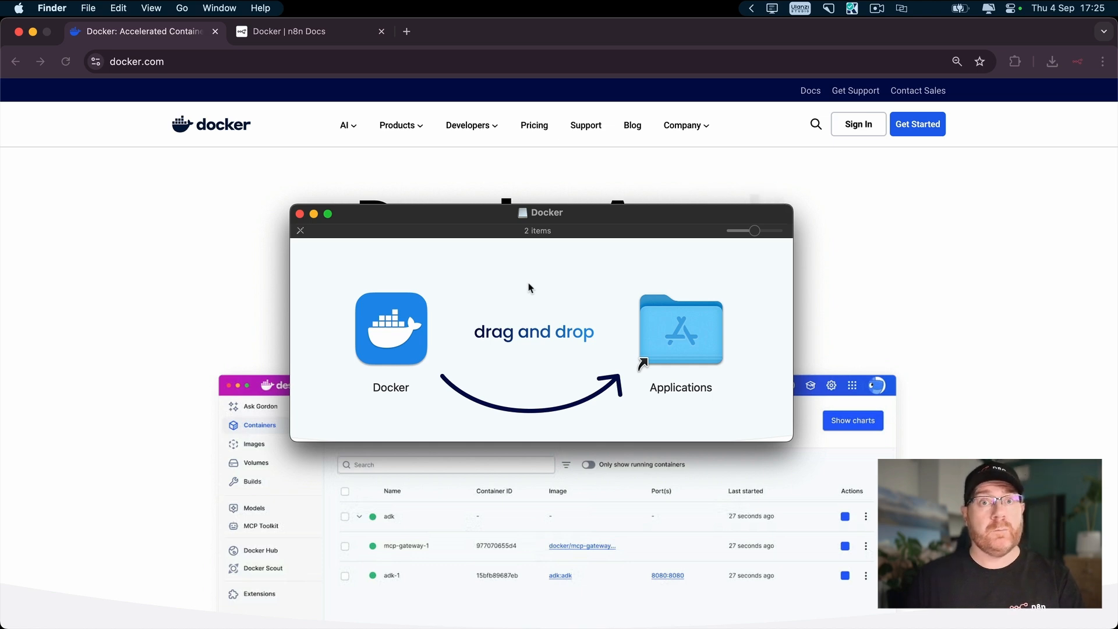
{"action": "mouse_move", "coordinate": [556, 298]}
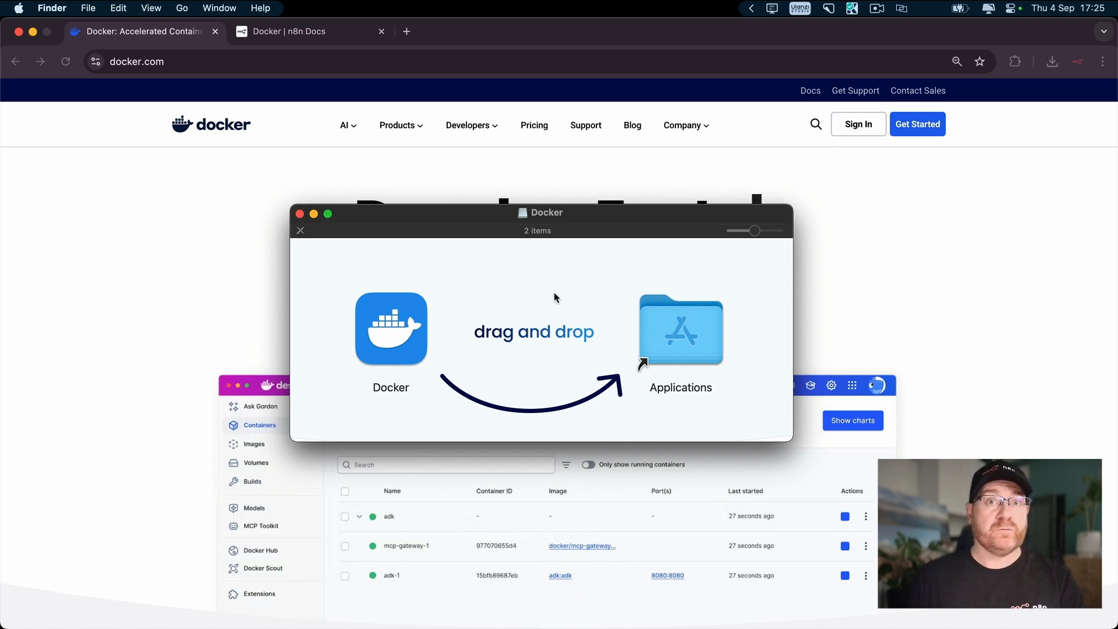
{"action": "mouse_move", "coordinate": [524, 290]}
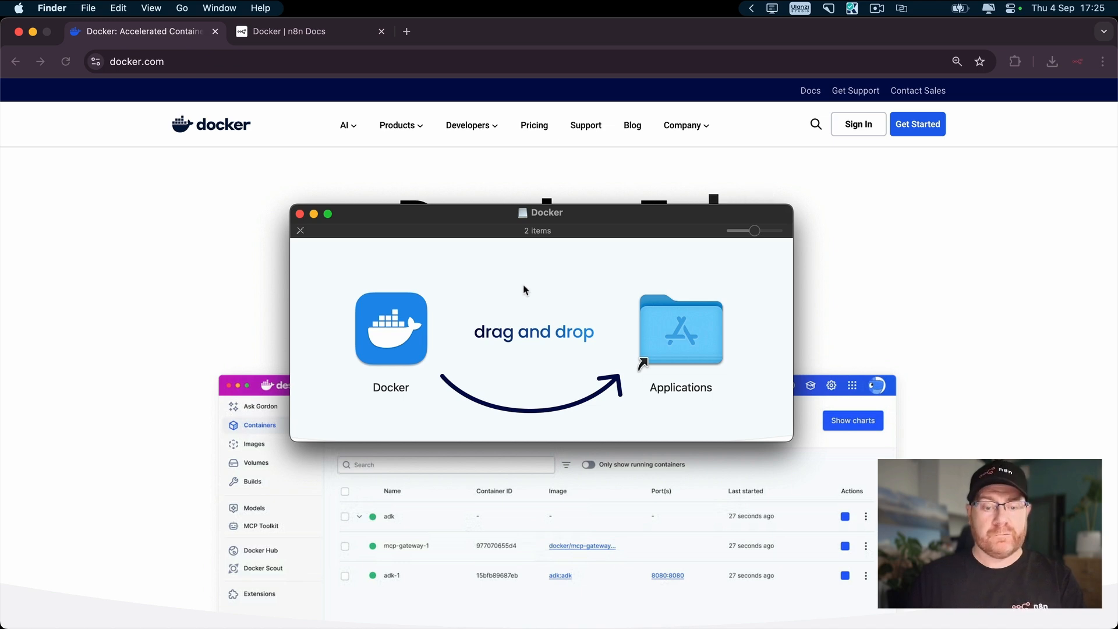
{"action": "mouse_move", "coordinate": [541, 288]}
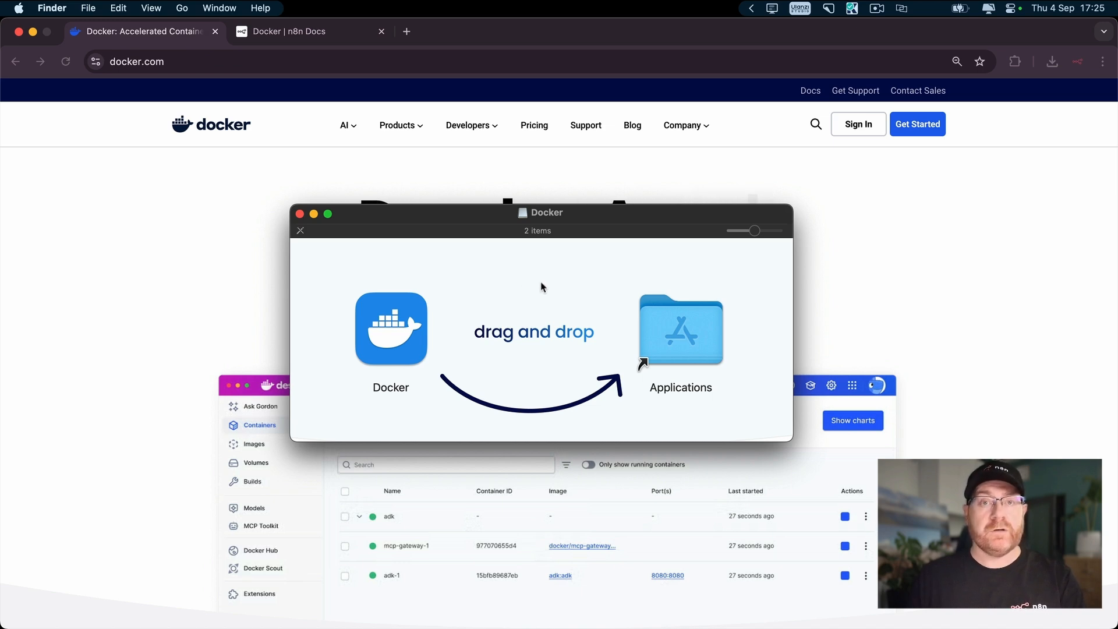
{"action": "mouse_move", "coordinate": [528, 278]}
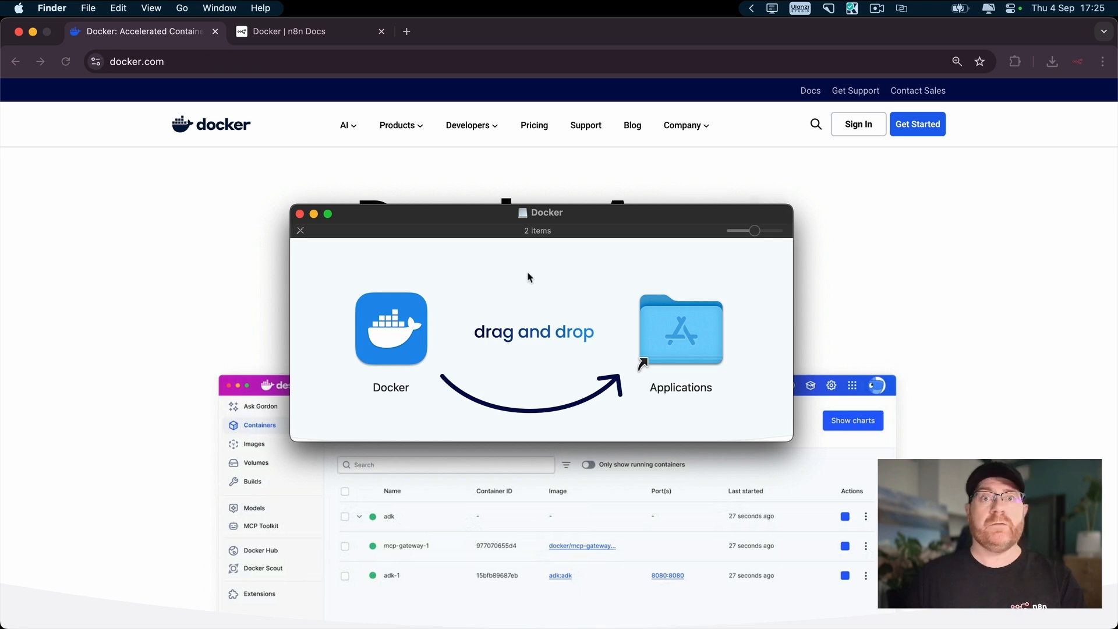
{"action": "mouse_move", "coordinate": [537, 272]}
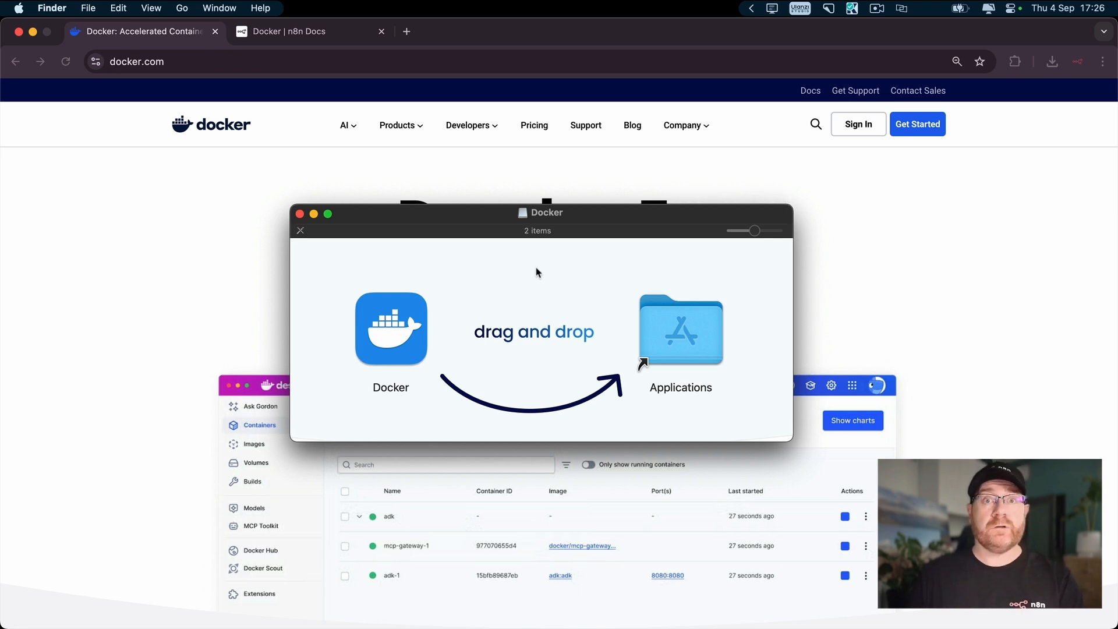
{"action": "mouse_move", "coordinate": [299, 214]}
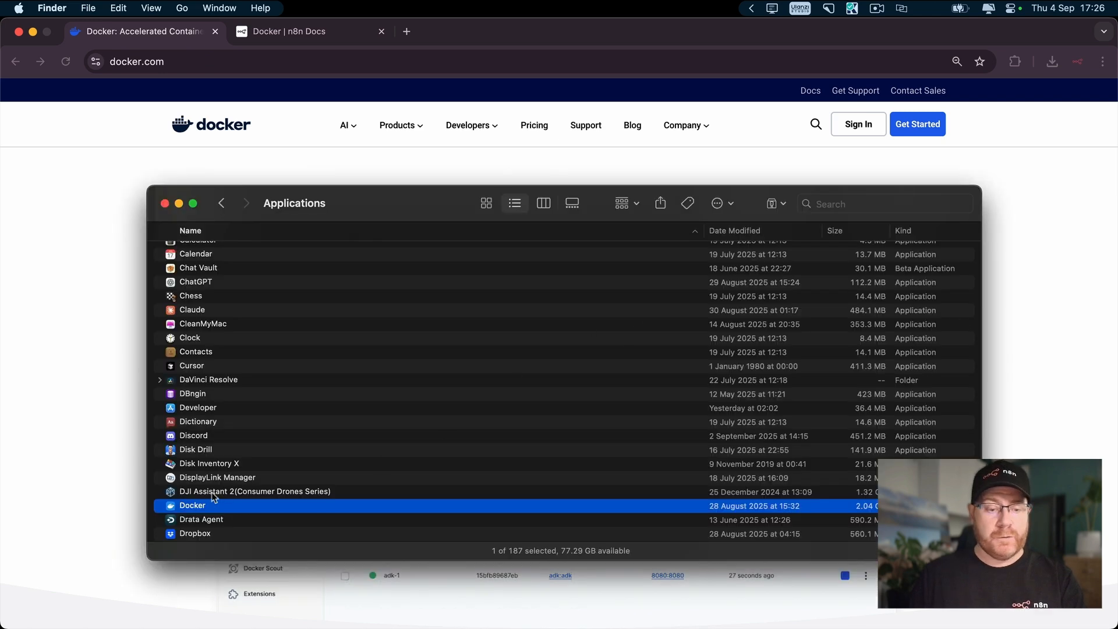
{"action": "left_click", "coordinate": [299, 32]}
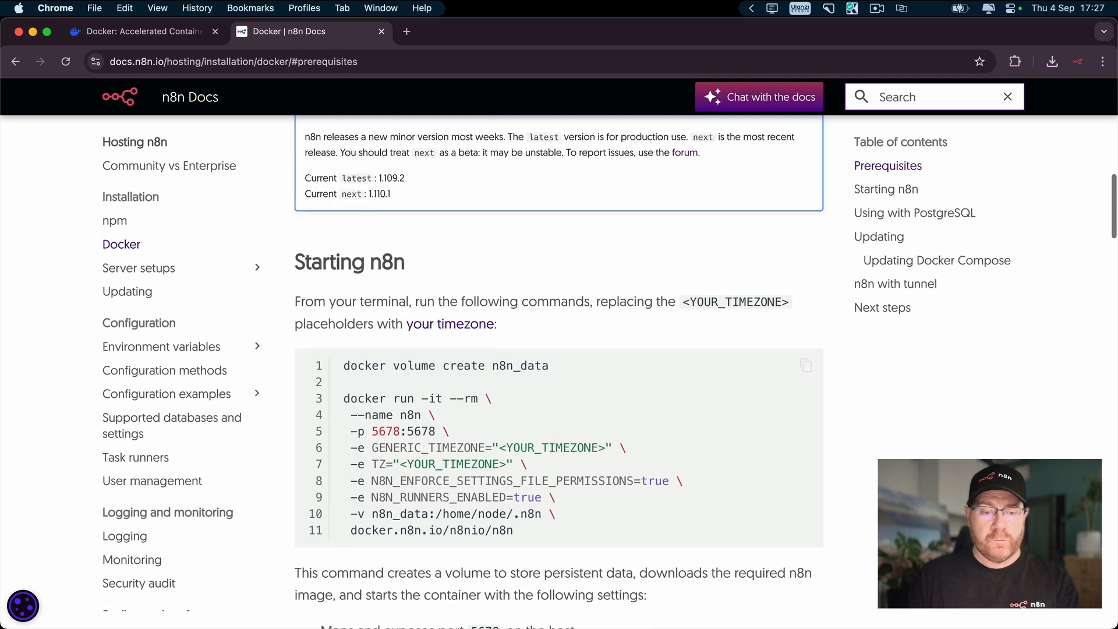
Review the n8n Docker run command and tz database list, then show Docker Desktop's Volumes page.
{"action": "scroll", "scroll_direction": "down", "scroll_amount": 3}
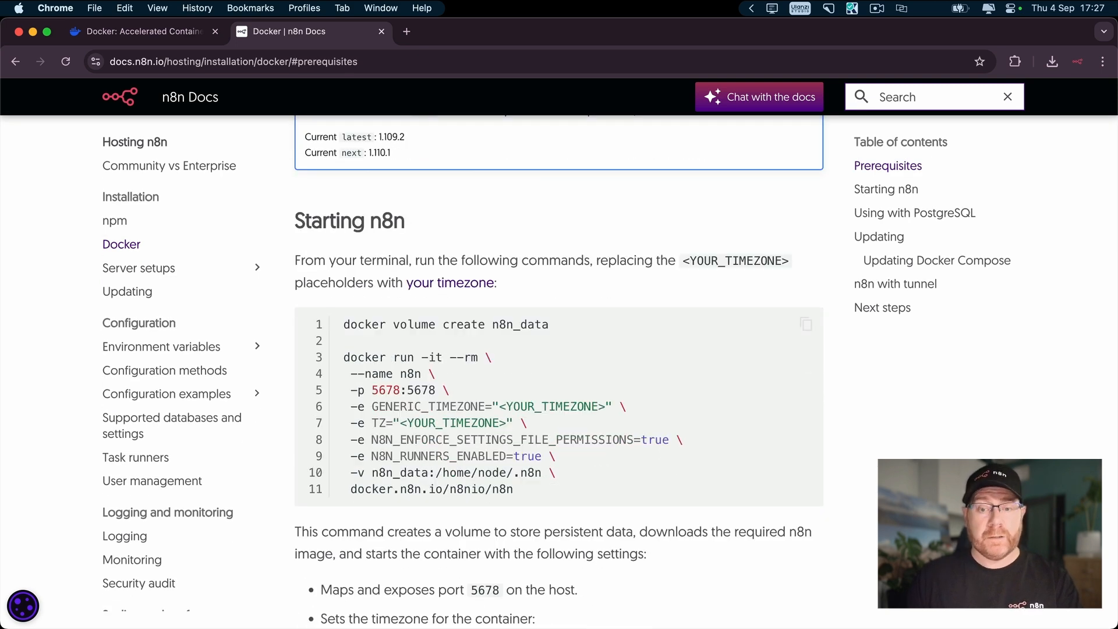
{"action": "mouse_move", "coordinate": [908, 424]}
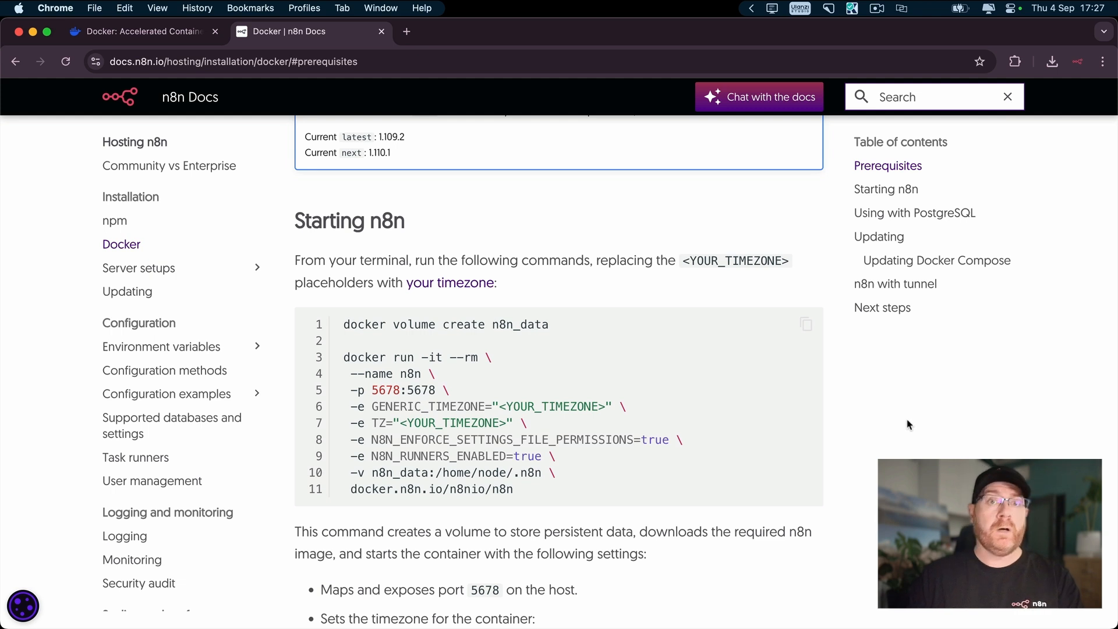
{"action": "mouse_move", "coordinate": [867, 447]}
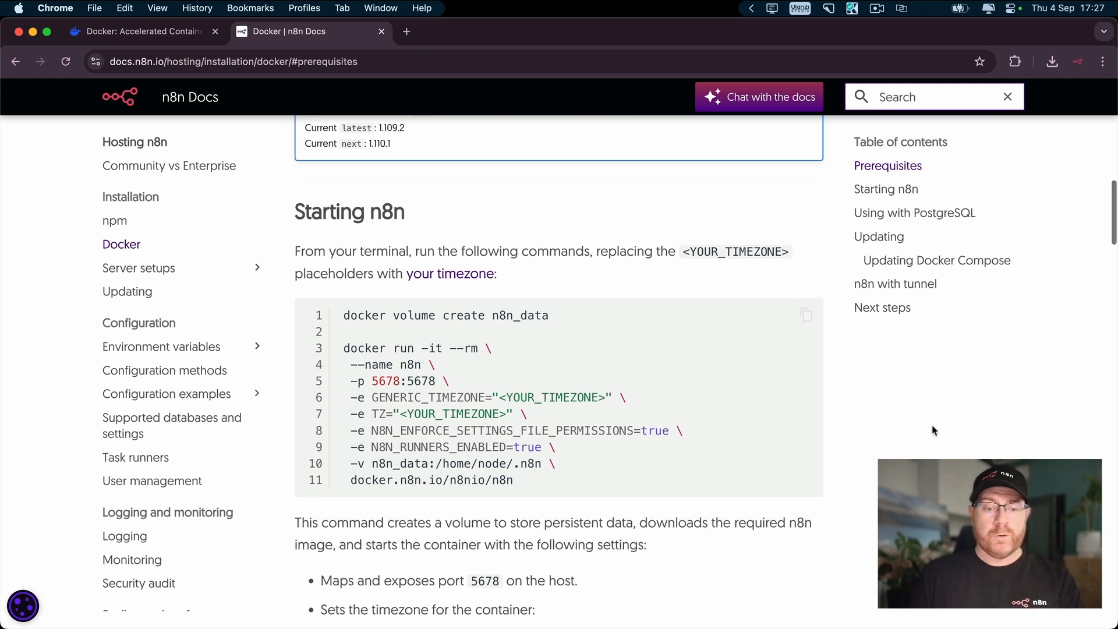
{"action": "mouse_move", "coordinate": [593, 262]}
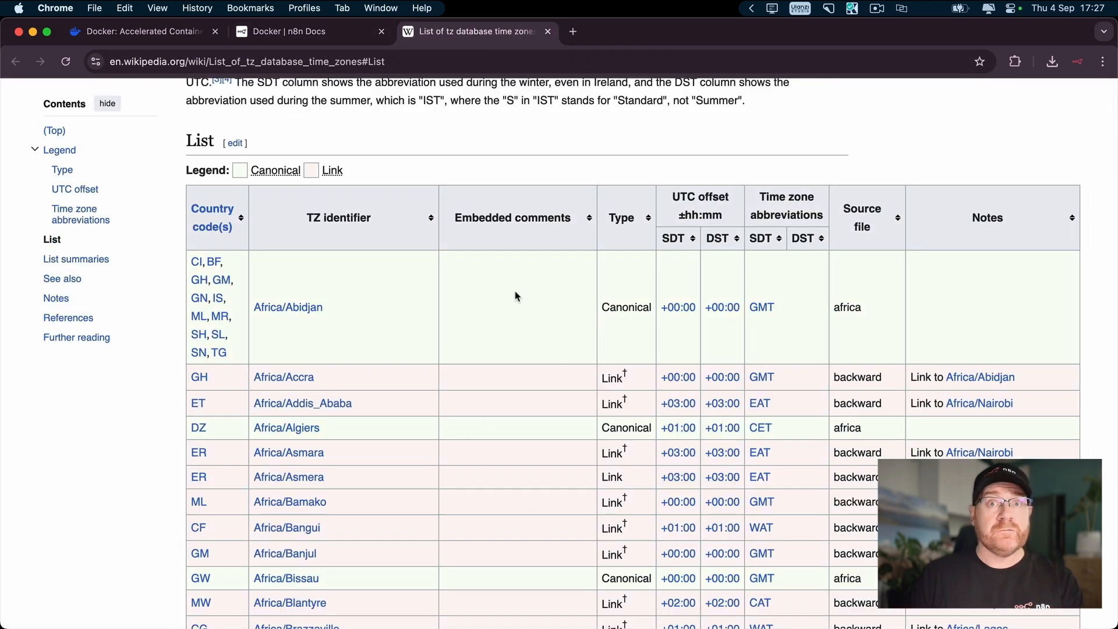
{"action": "left_click", "coordinate": [309, 31]}
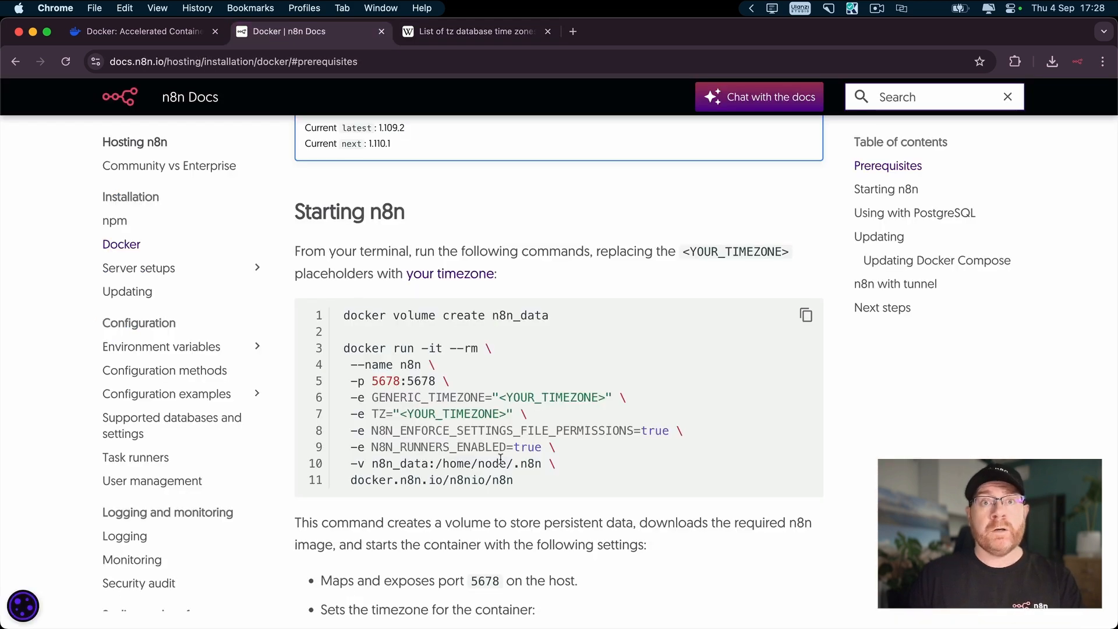
{"action": "mouse_move", "coordinate": [522, 335]}
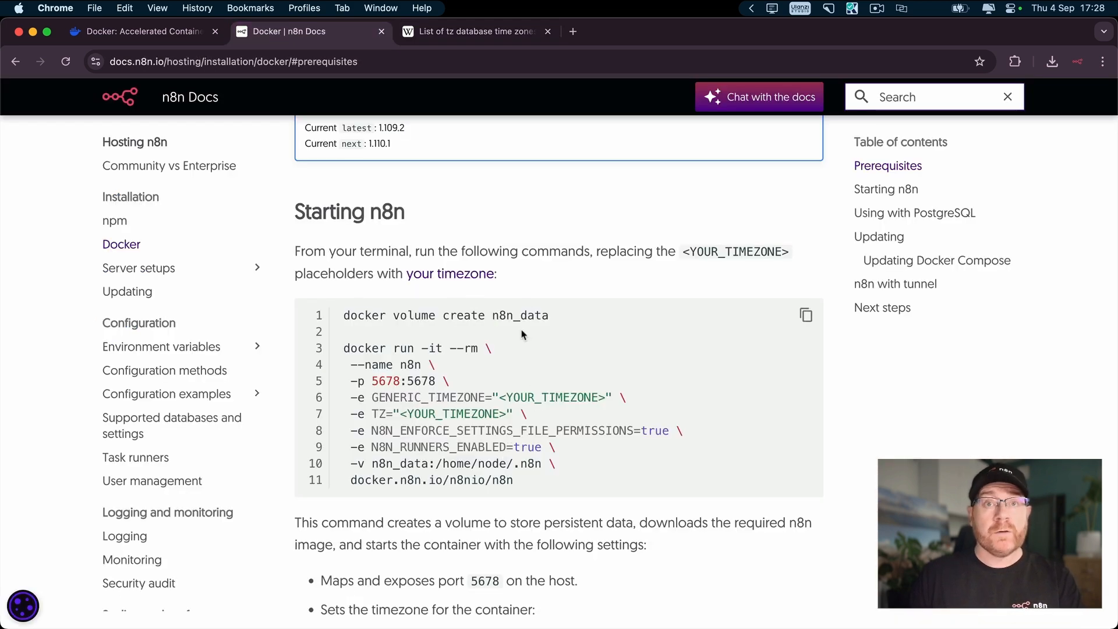
{"action": "mouse_move", "coordinate": [584, 345]}
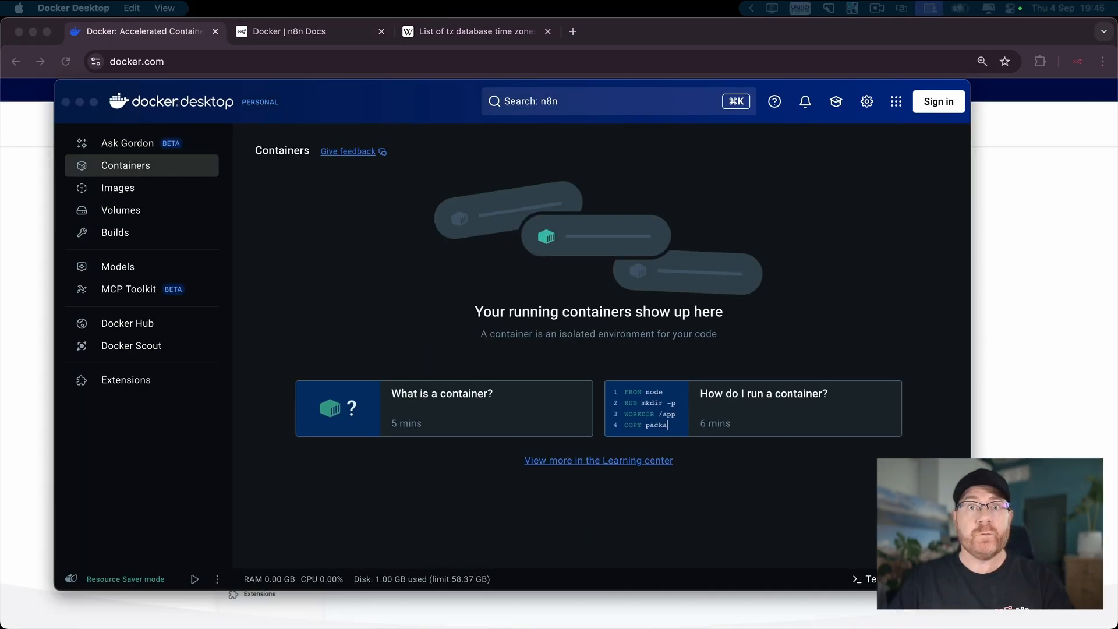
{"action": "mouse_move", "coordinate": [784, 531]}
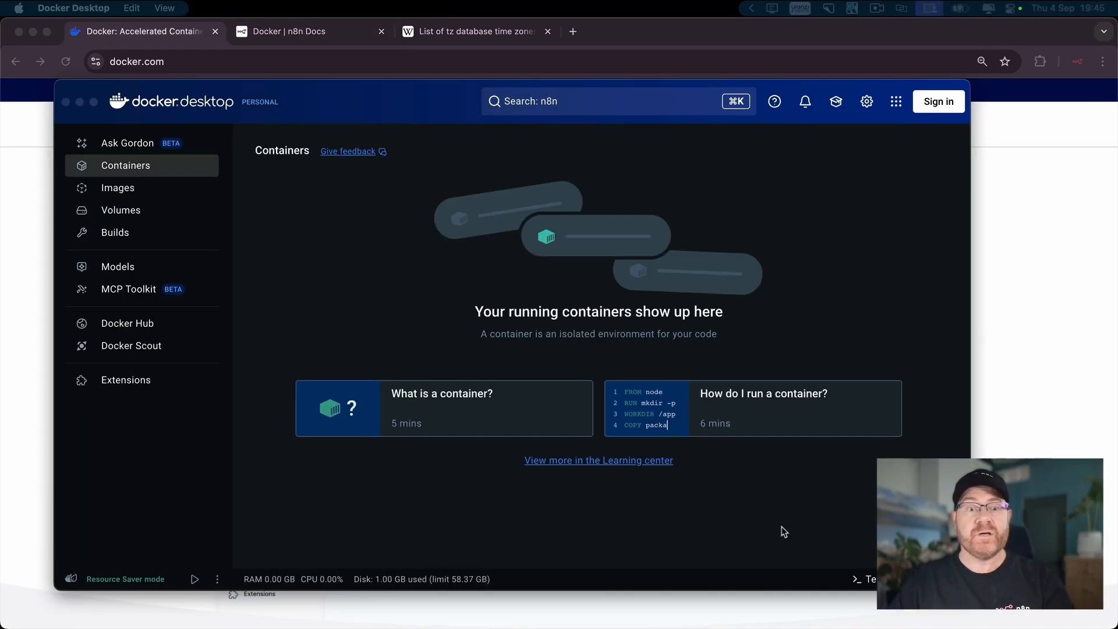
{"action": "mouse_move", "coordinate": [155, 216]}
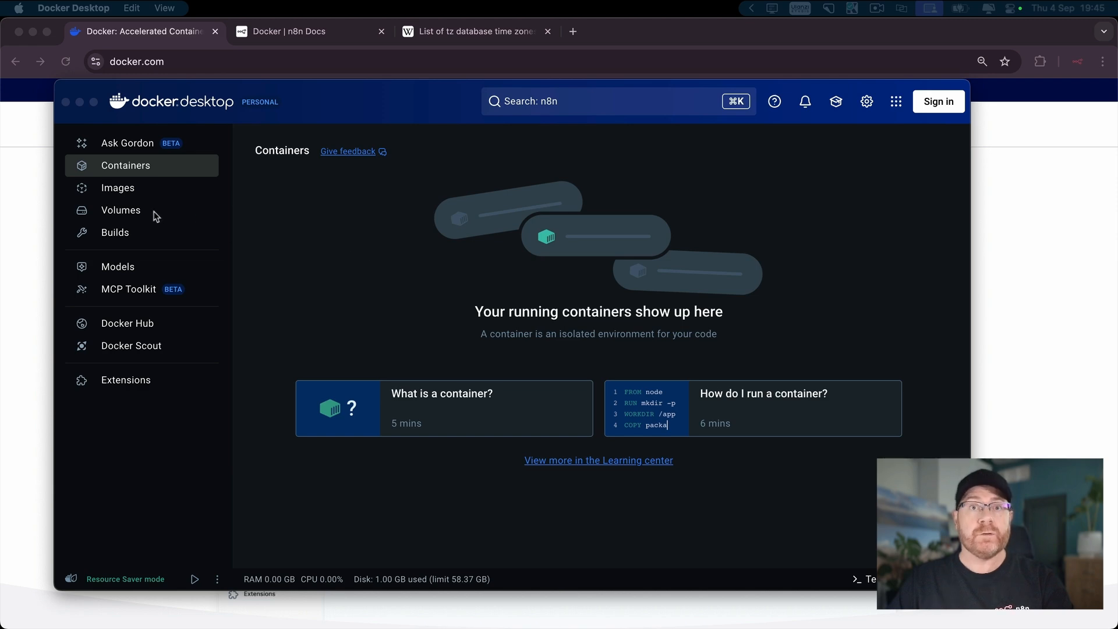
{"action": "left_click", "coordinate": [120, 210]}
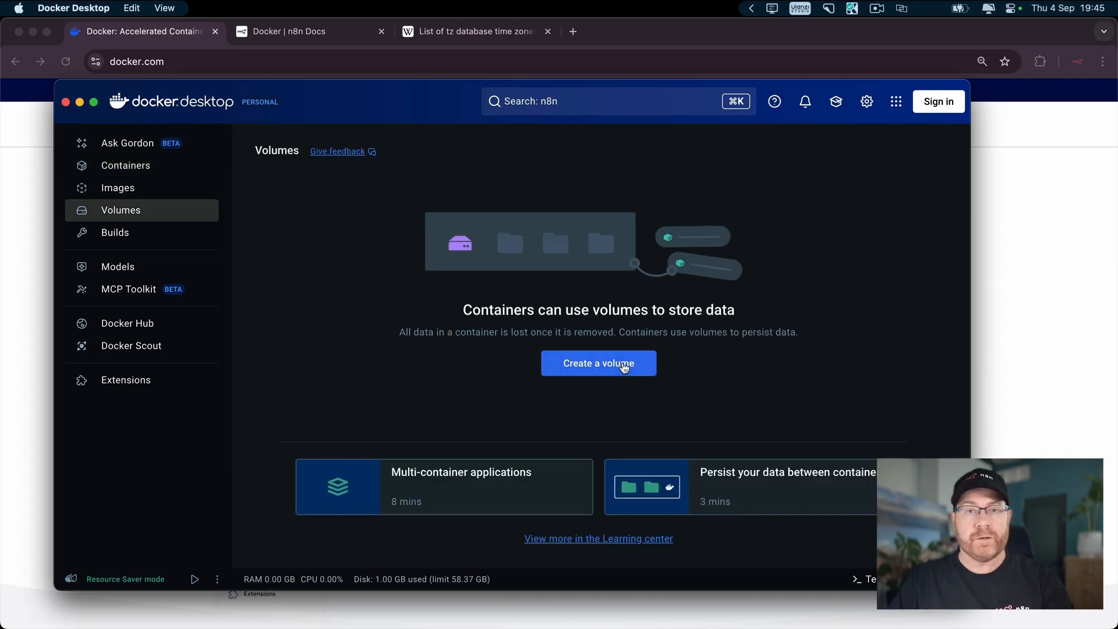
Create a new Docker volume named n8n_data.
{"action": "left_click", "coordinate": [598, 363]}
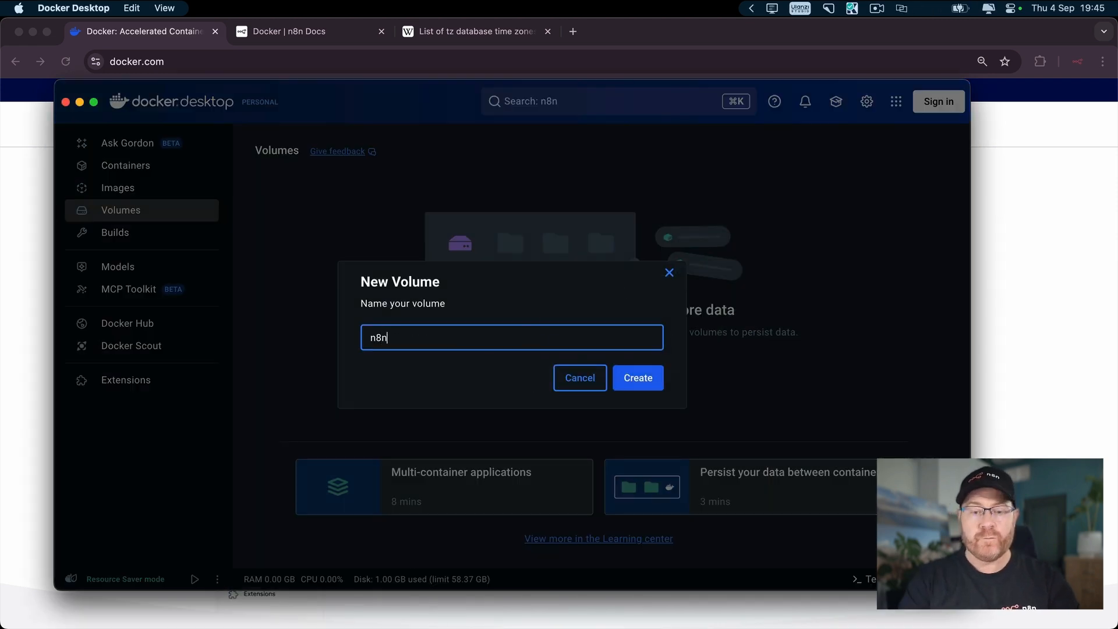
{"action": "type", "text": "_data"}
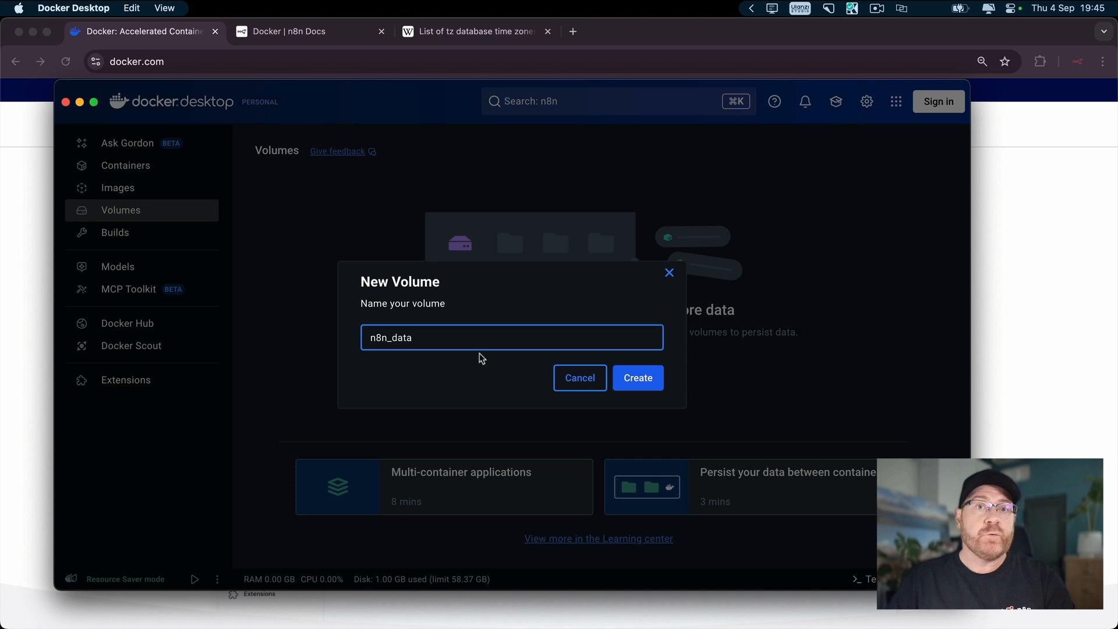
{"action": "mouse_move", "coordinate": [500, 298]}
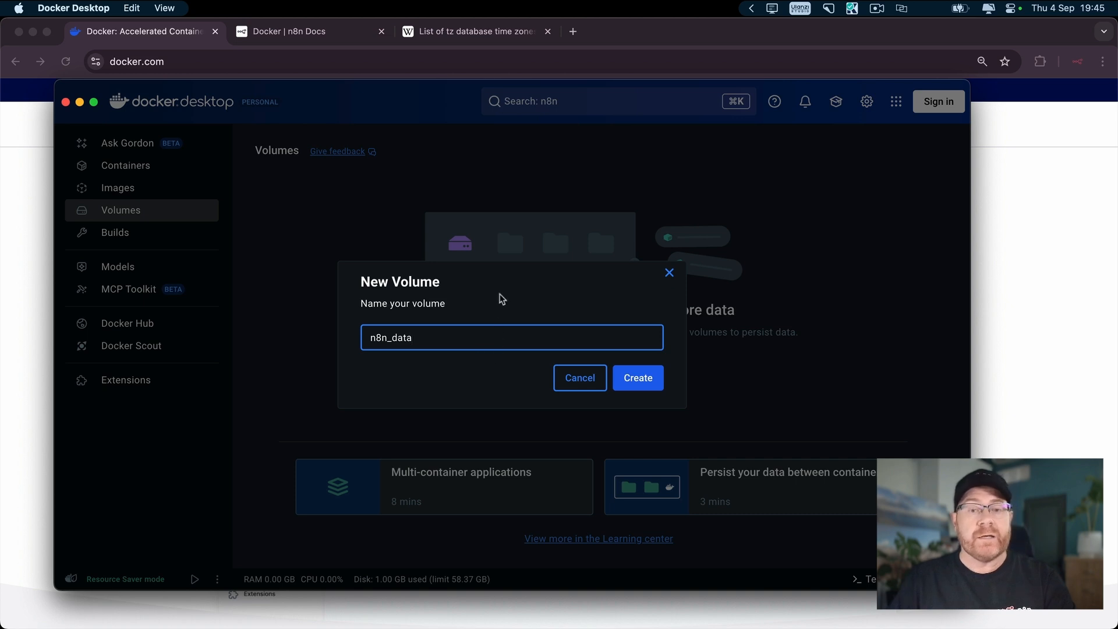
{"action": "mouse_move", "coordinate": [521, 284]}
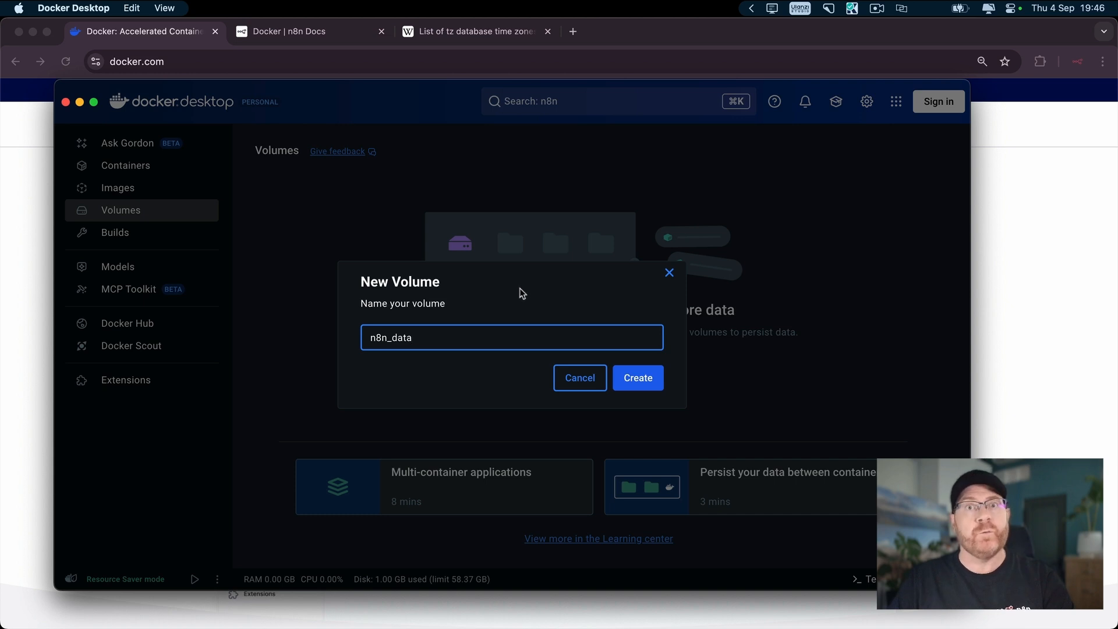
{"action": "mouse_move", "coordinate": [525, 288]}
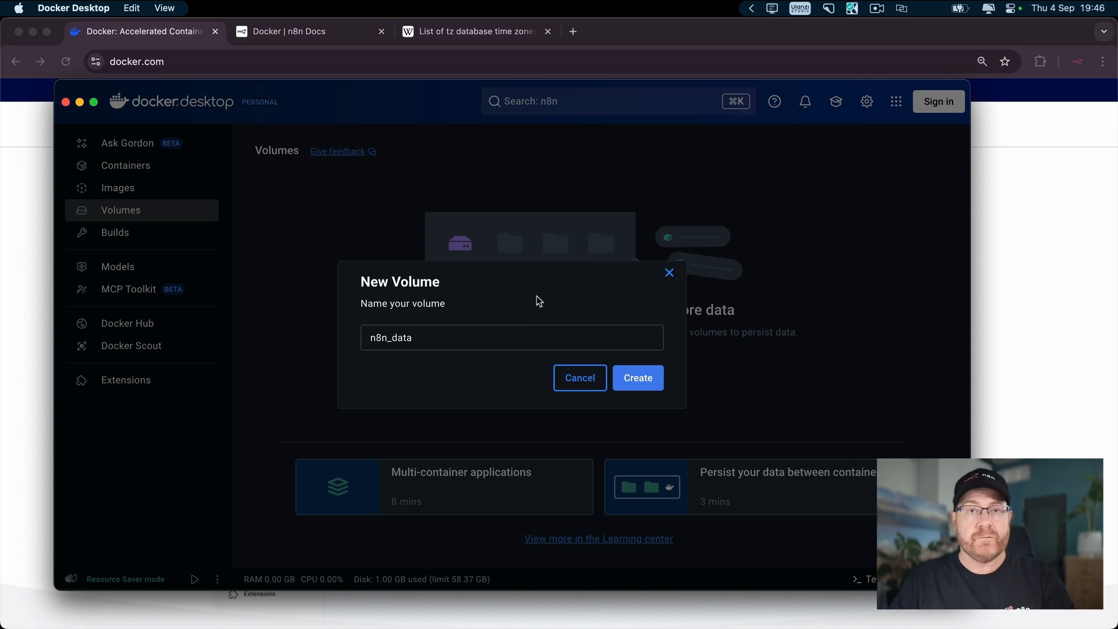
{"action": "left_click", "coordinate": [637, 377]}
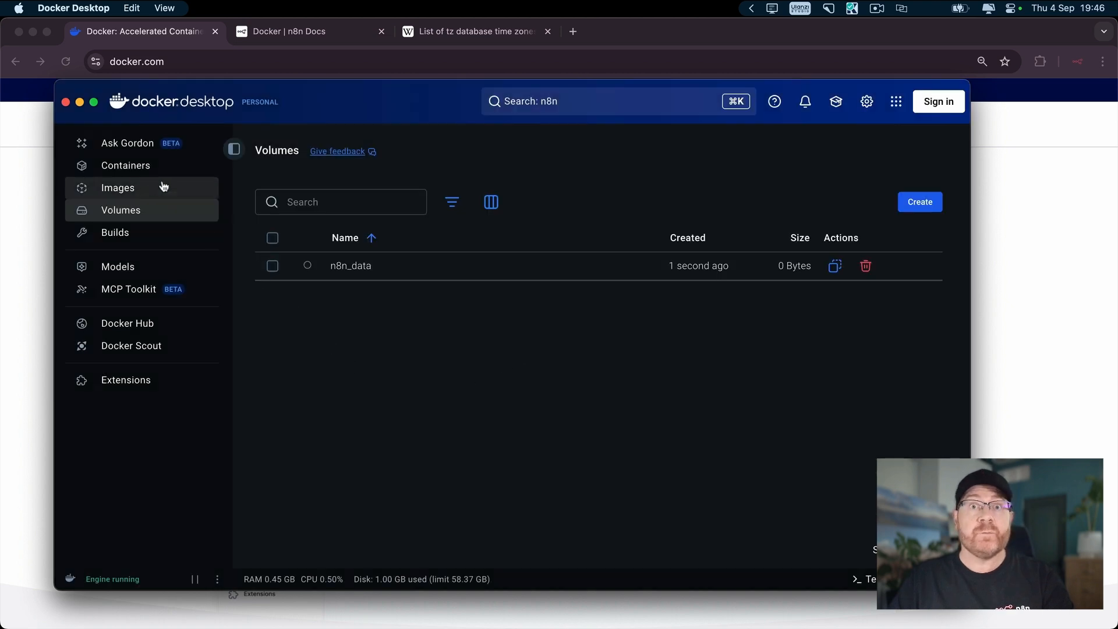
Pull the official n8nio/n8n image (latest) into the local images.
{"action": "left_click", "coordinate": [118, 187]}
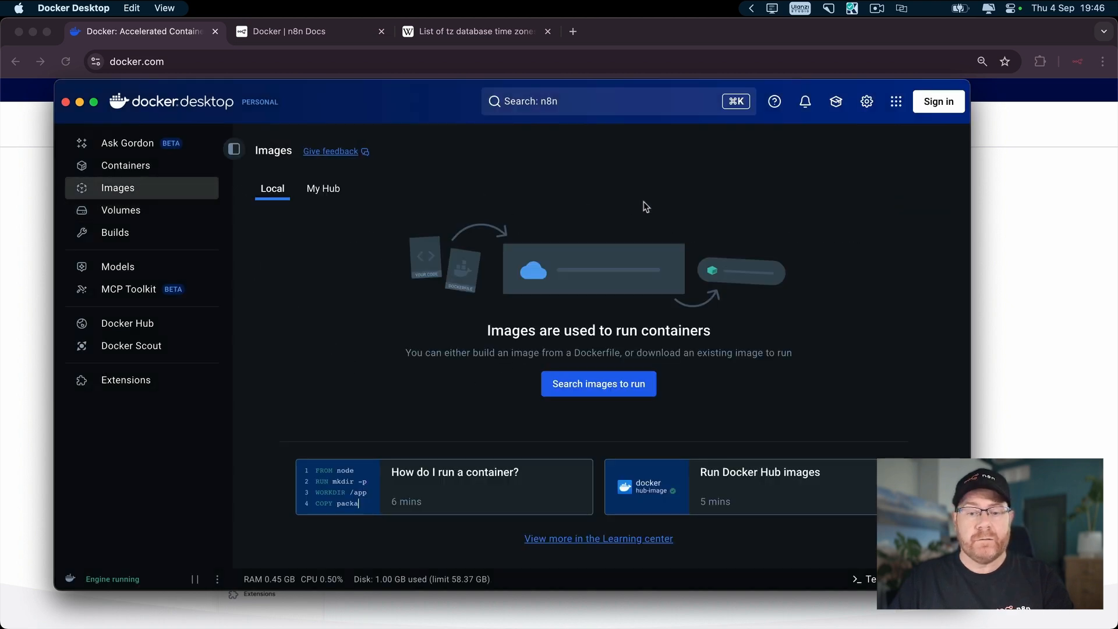
{"action": "left_click", "coordinate": [598, 101]}
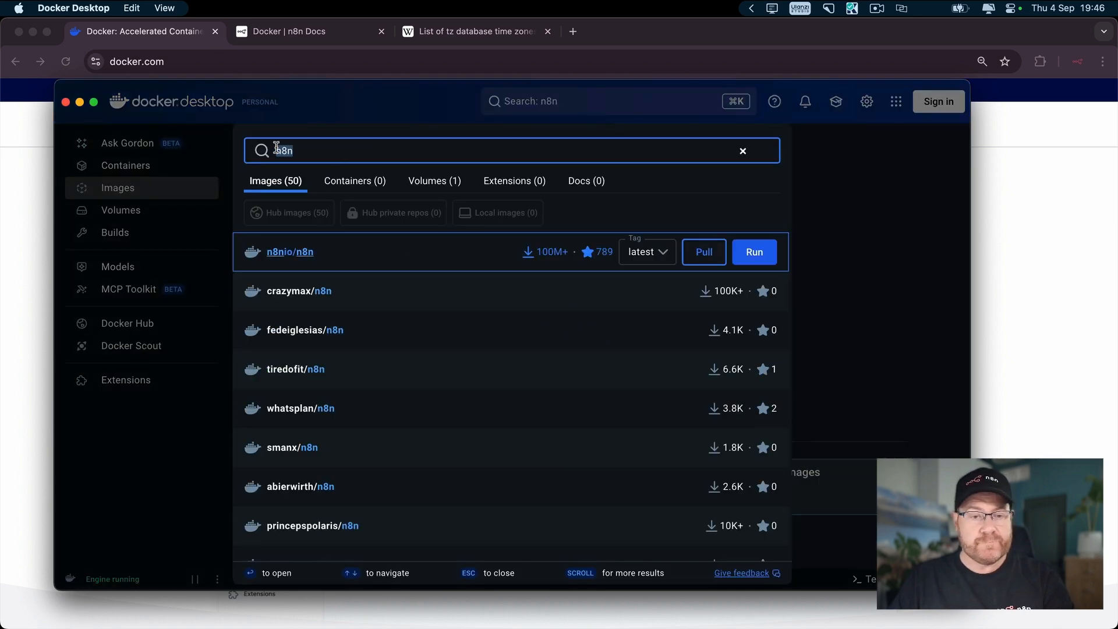
{"action": "mouse_move", "coordinate": [703, 252]}
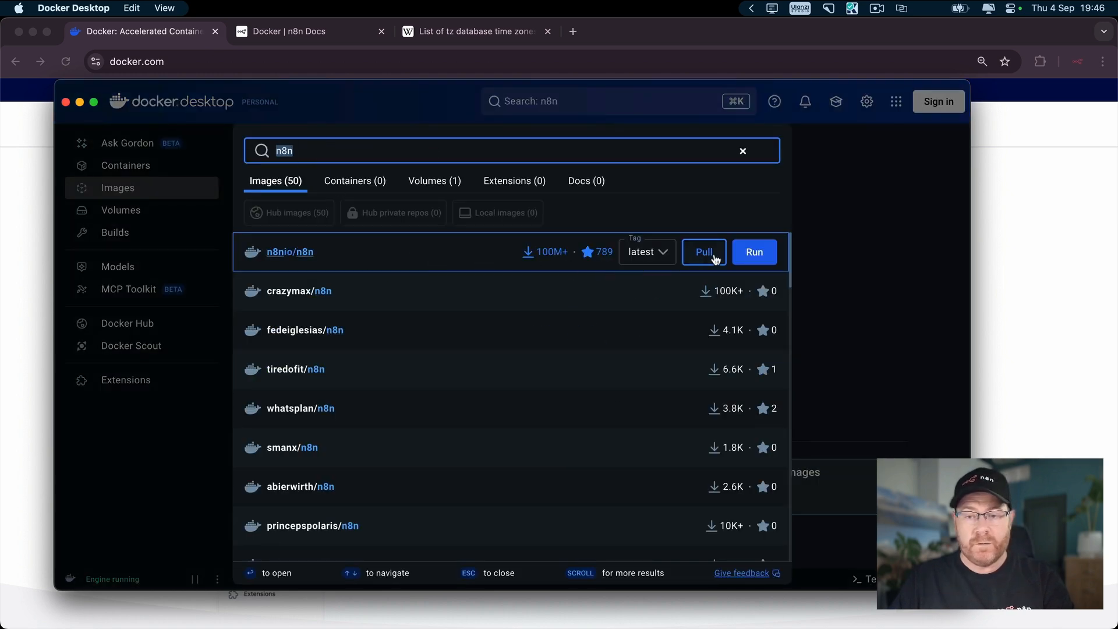
{"action": "left_click", "coordinate": [703, 251]}
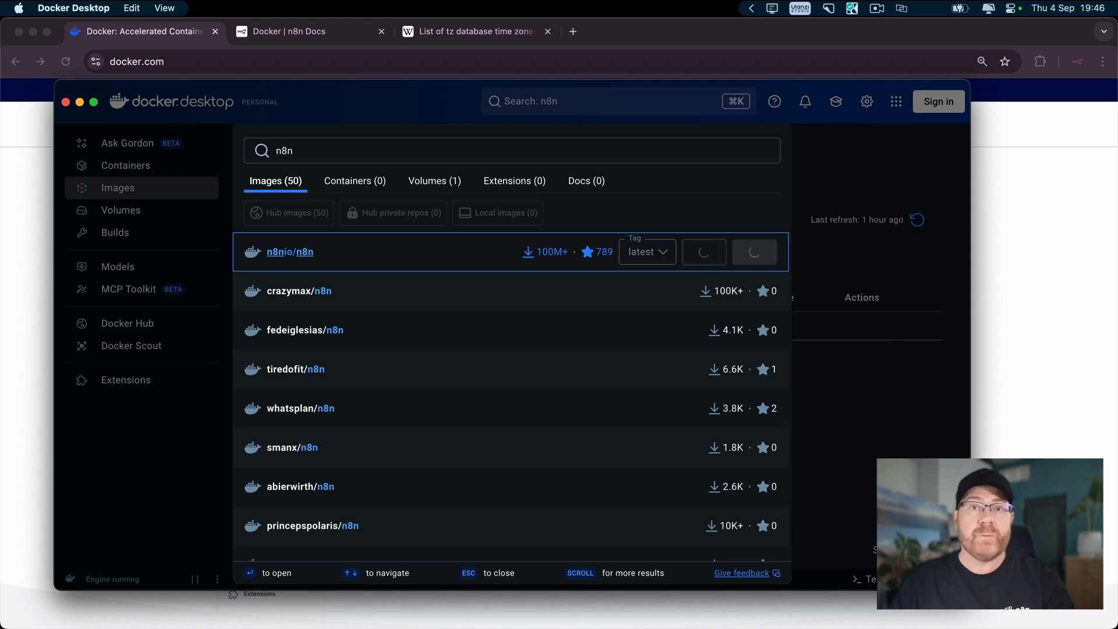
{"action": "mouse_move", "coordinate": [870, 472]}
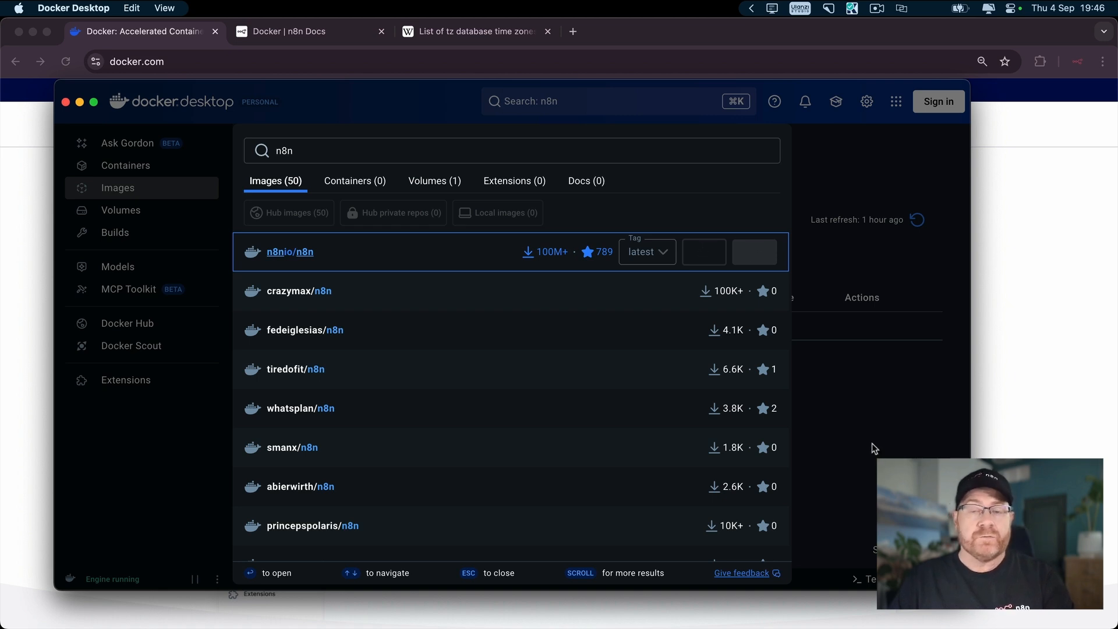
{"action": "left_click", "coordinate": [703, 251]}
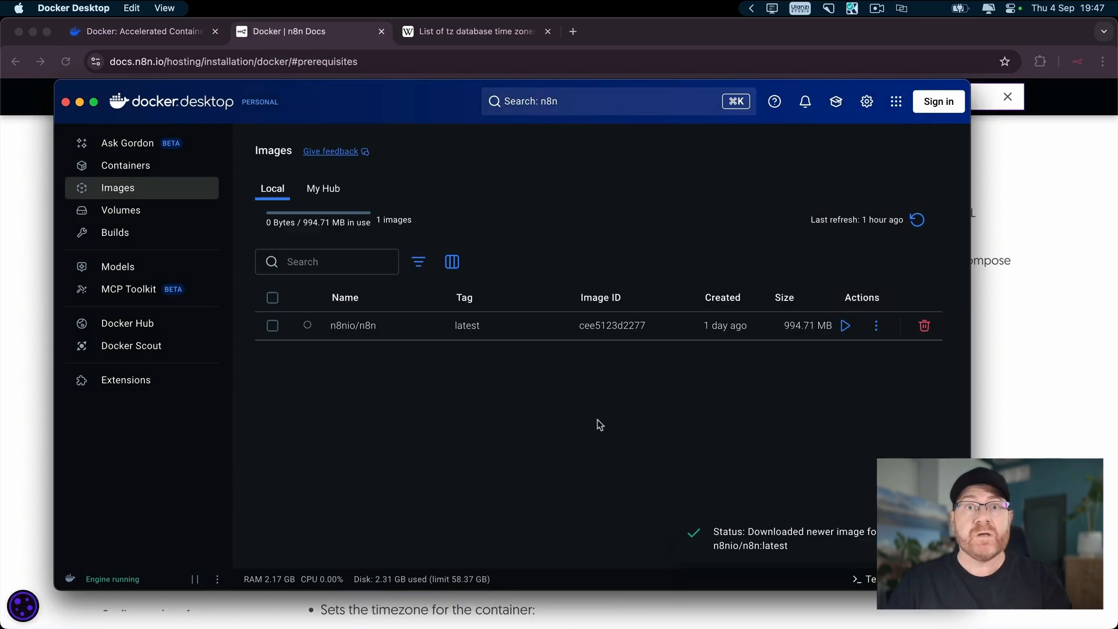
{"action": "mouse_move", "coordinate": [564, 425]}
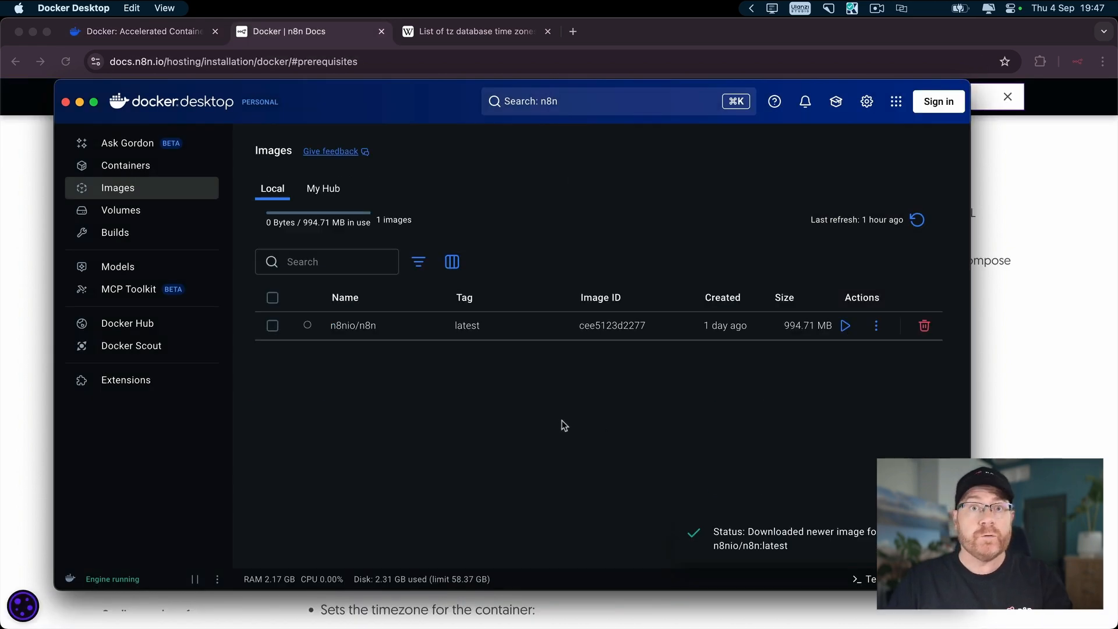
{"action": "mouse_move", "coordinate": [1008, 322]}
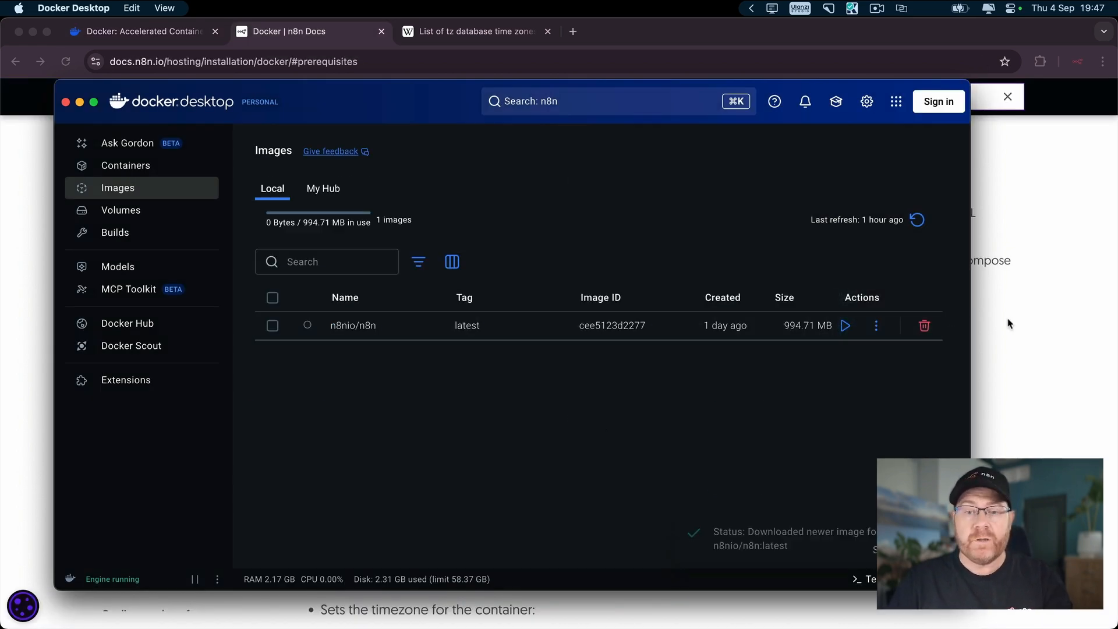
{"action": "left_click", "coordinate": [1006, 96]}
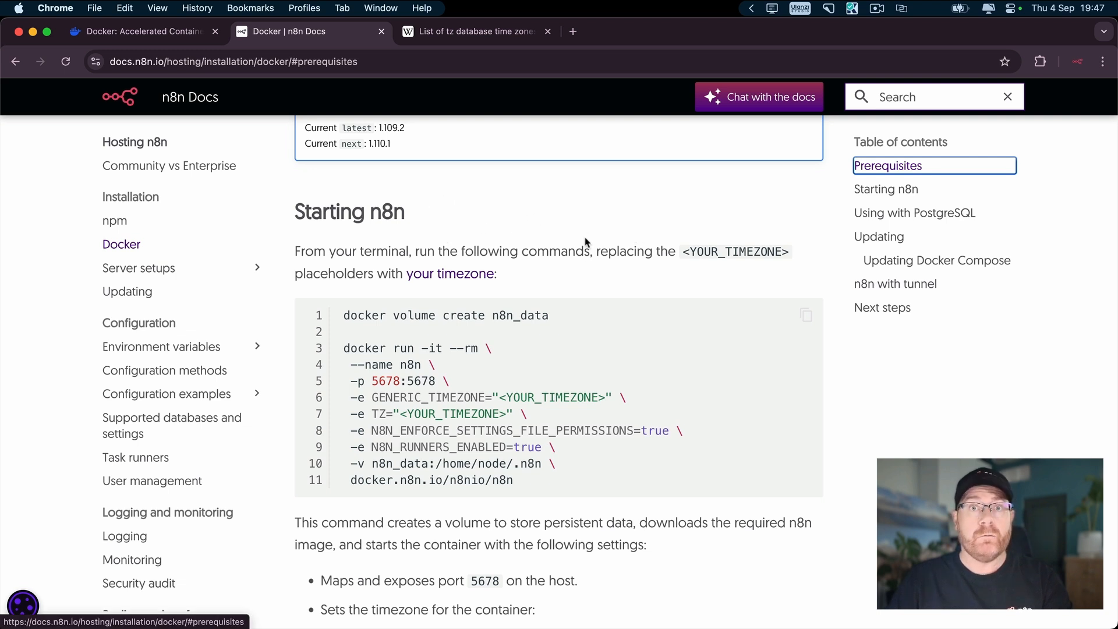
{"action": "scroll", "scroll_direction": "down", "scroll_amount": 3}
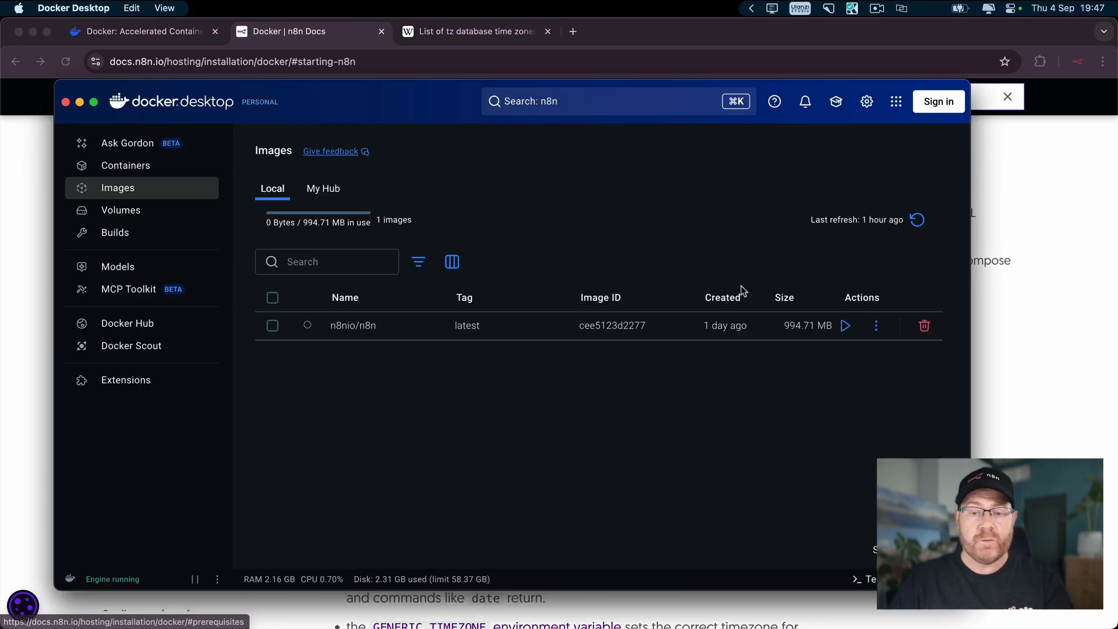
Set up container n8n from n8nio/n8n with host port 5678 and n8n_data mounted at /home/node/.n8n.
{"action": "left_click", "coordinate": [845, 325]}
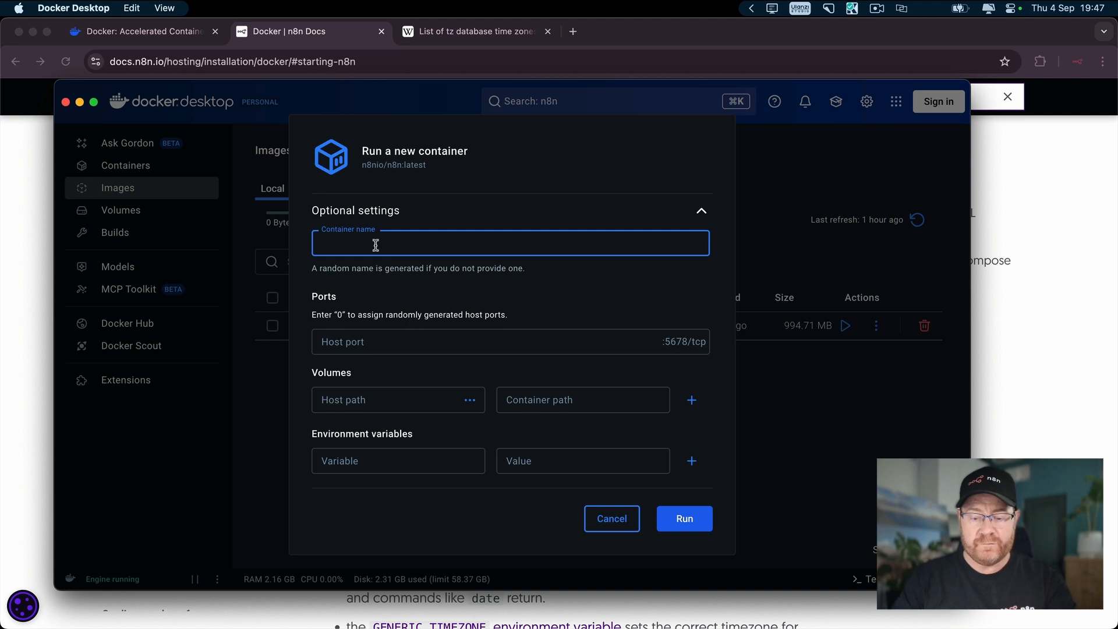
{"action": "type", "text": "n8n"}
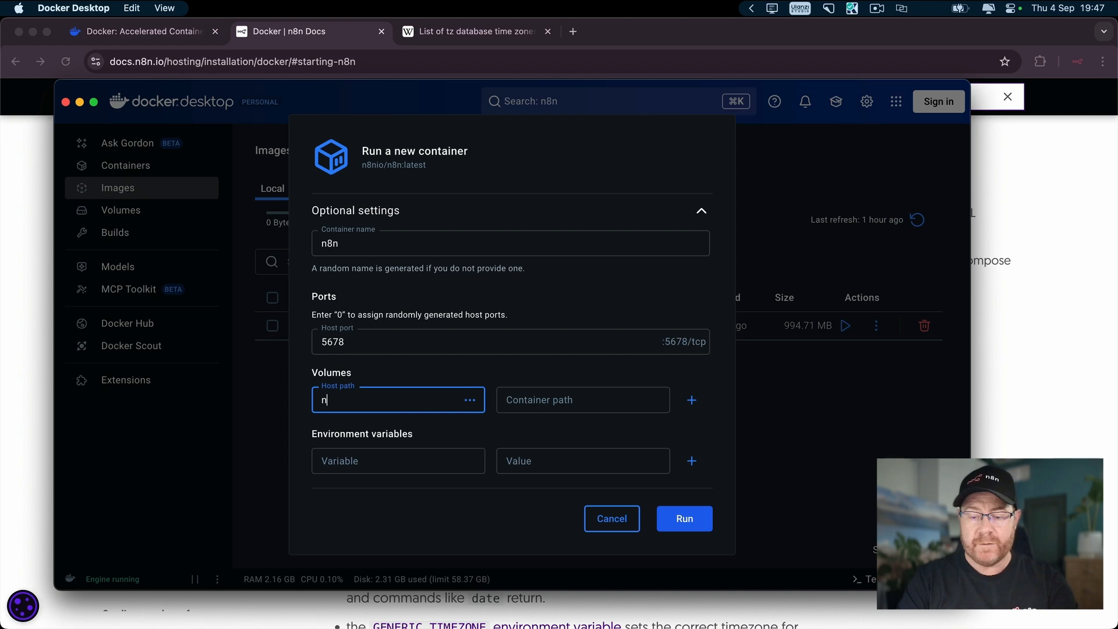
{"action": "type", "text": "8n_data"}
{"action": "left_click", "coordinate": [582, 399]}
{"action": "type", "text": "/home/node/.n8n"}
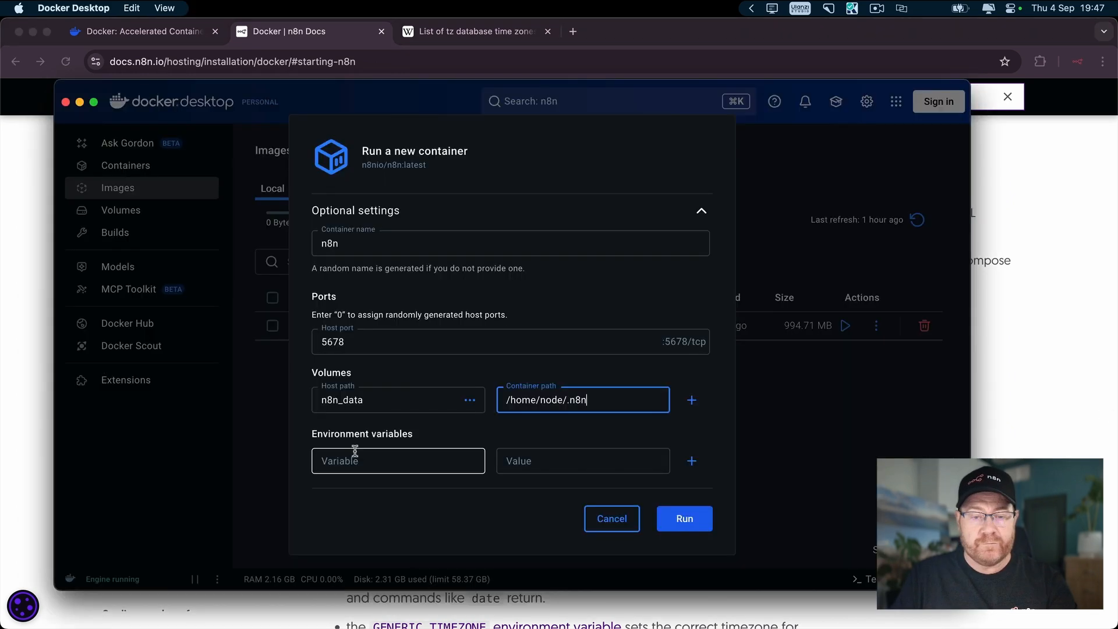
Add env vars GENERIC_TIMEZONE and TZ, both set to Europe/Berlin.
{"action": "type", "text": "GENERIC_TIMEZONE"}
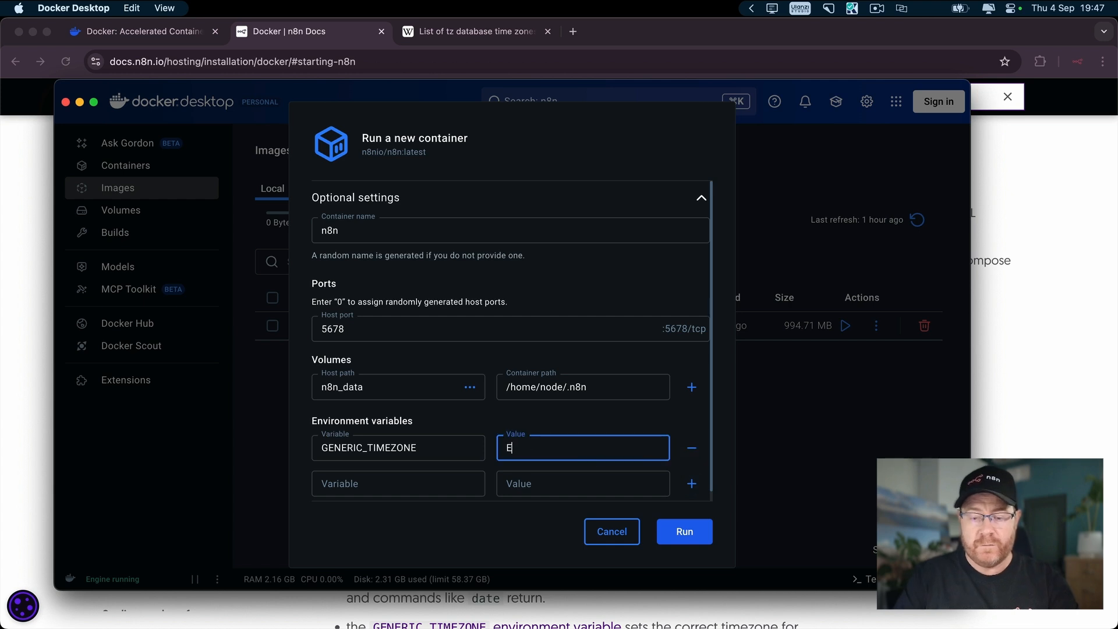
{"action": "type", "text": "urope/Berlin"}
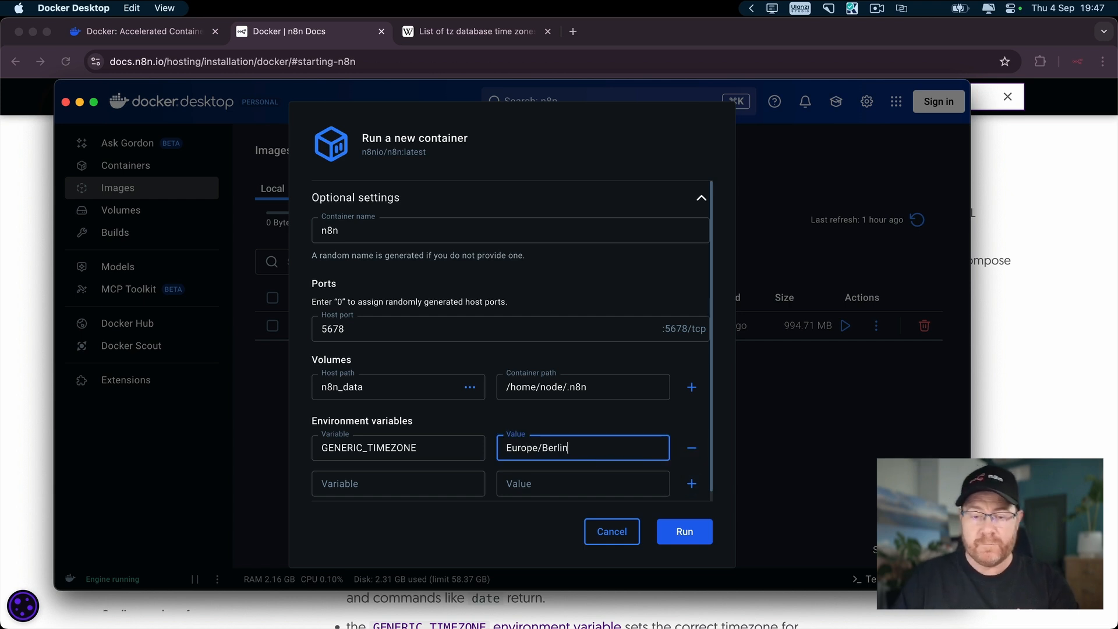
{"action": "type", "text": "TZ"}
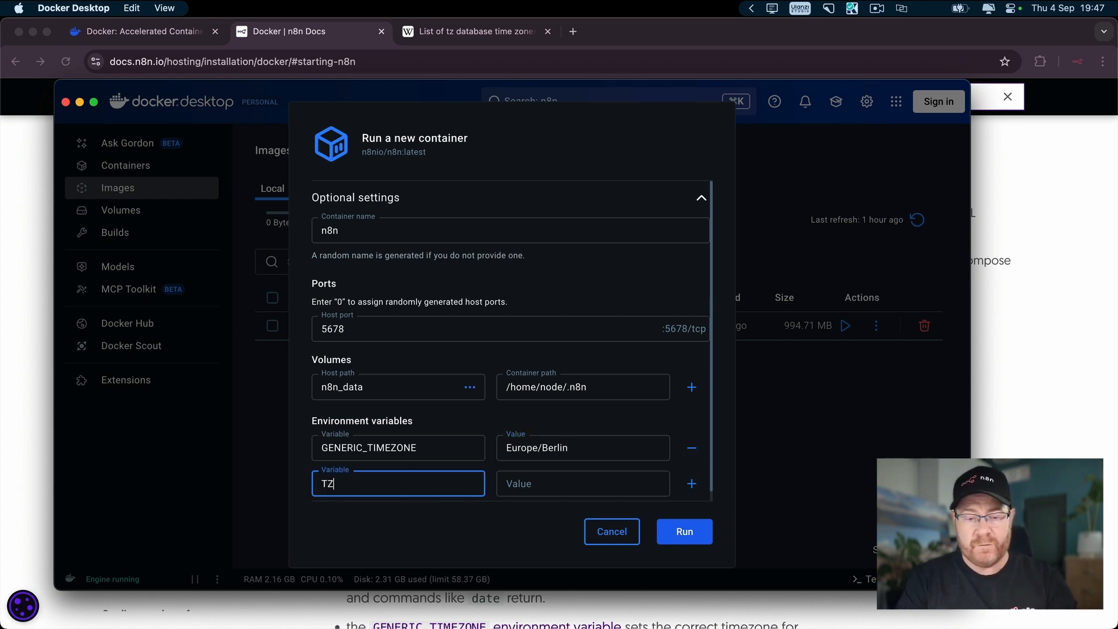
{"action": "type", "text": "Europe"}
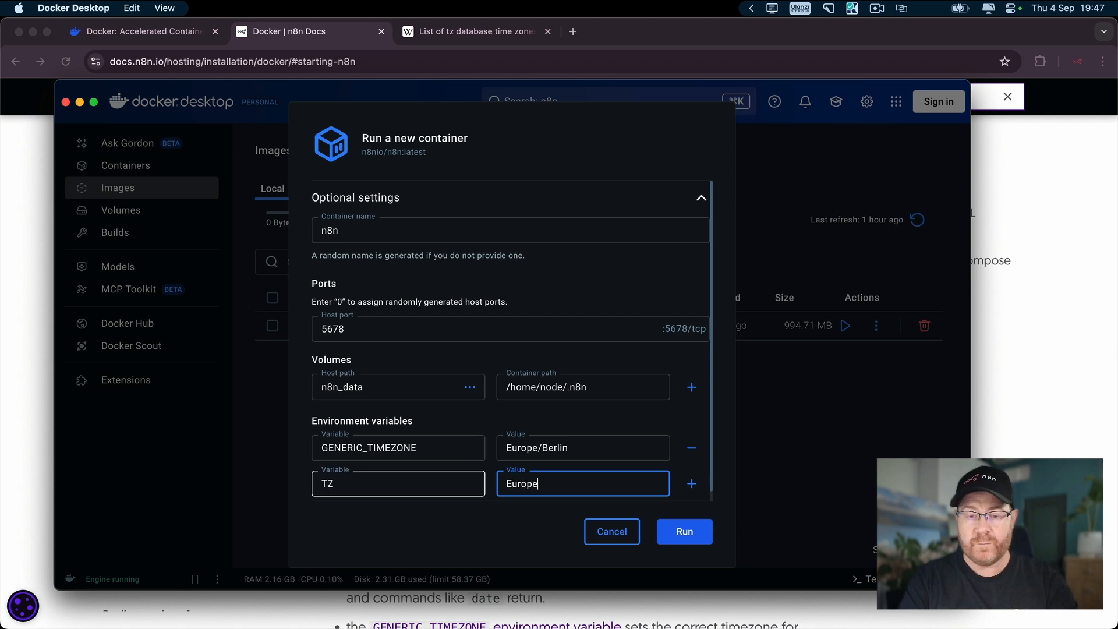
{"action": "type", "text": "/Berlin"}
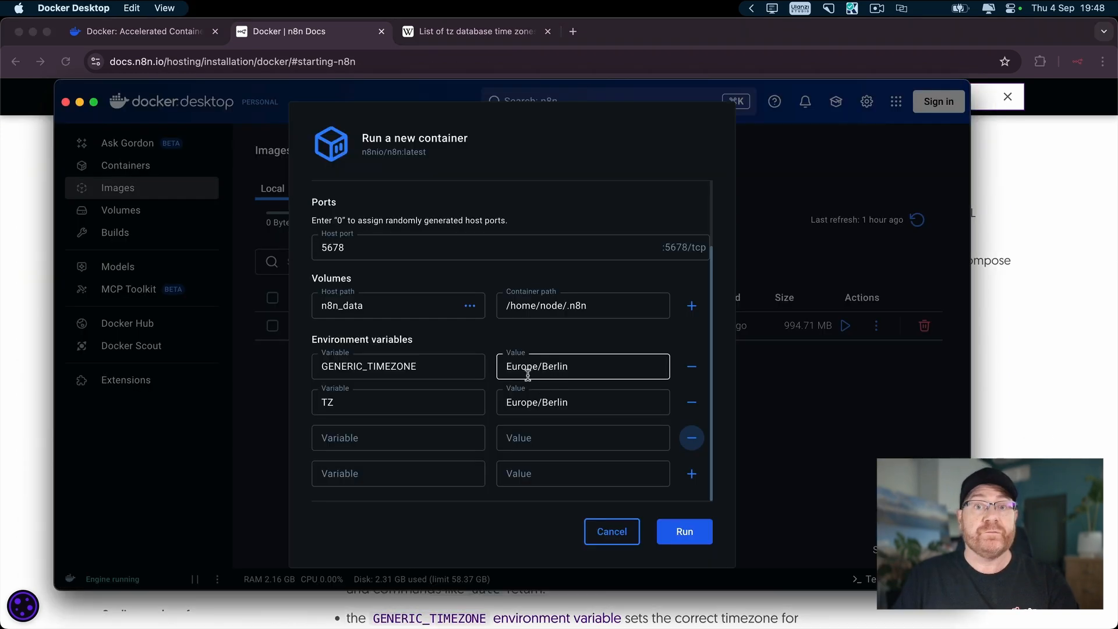
Set N8N_ENFORCE_SETTINGS_FILE_PERMISSIONS and N8N_RUNNERS_ENABLED to true and run the container.
{"action": "type", "text": "true"}
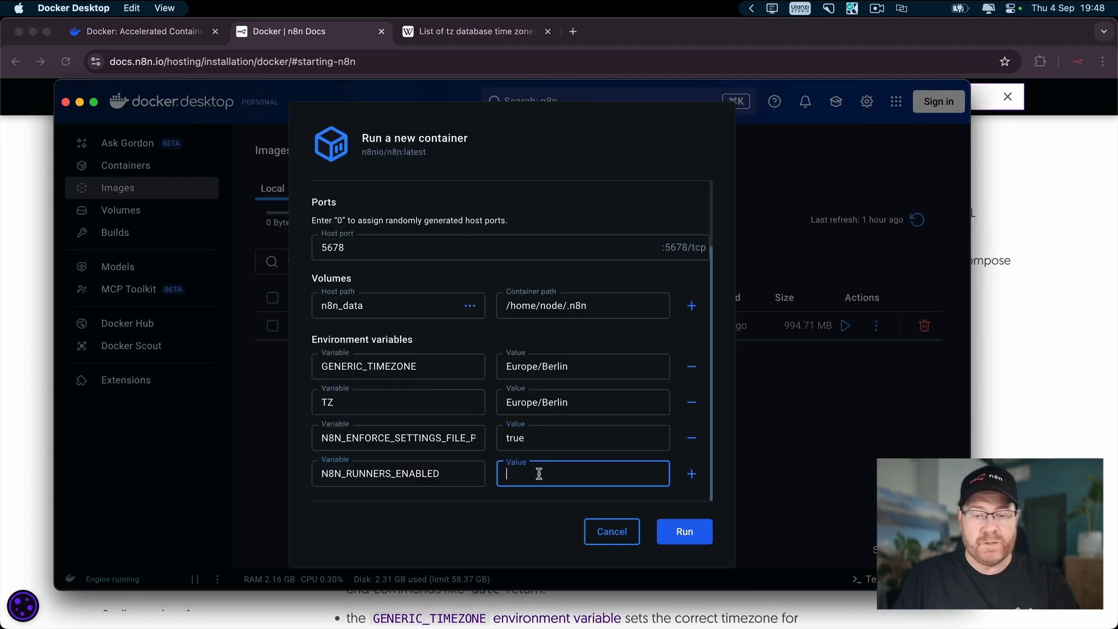
{"action": "type", "text": "true"}
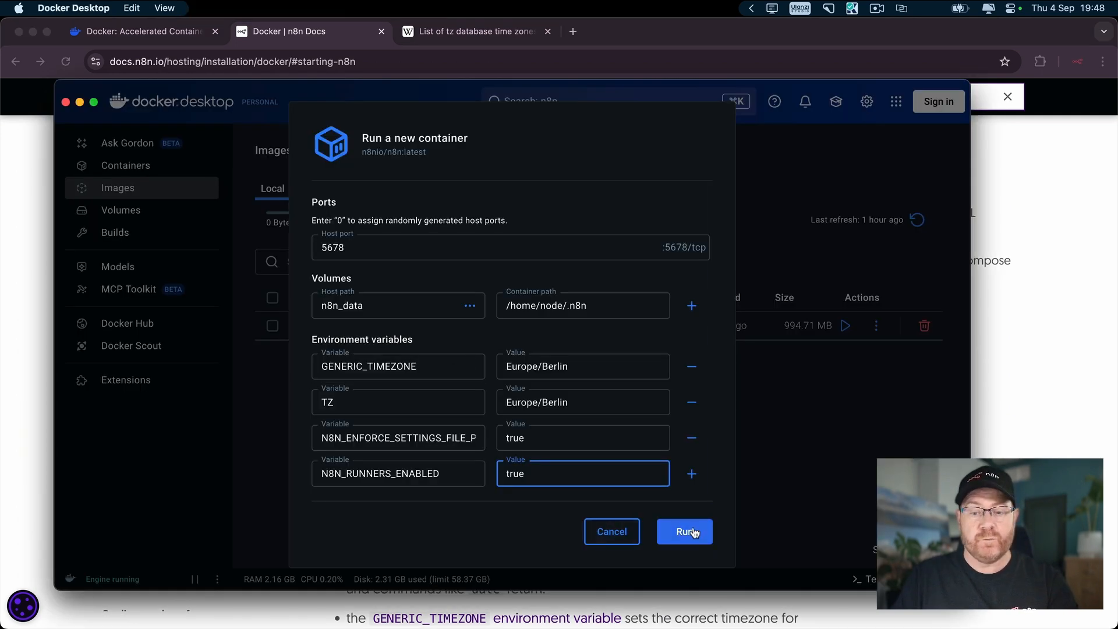
{"action": "left_click", "coordinate": [684, 531]}
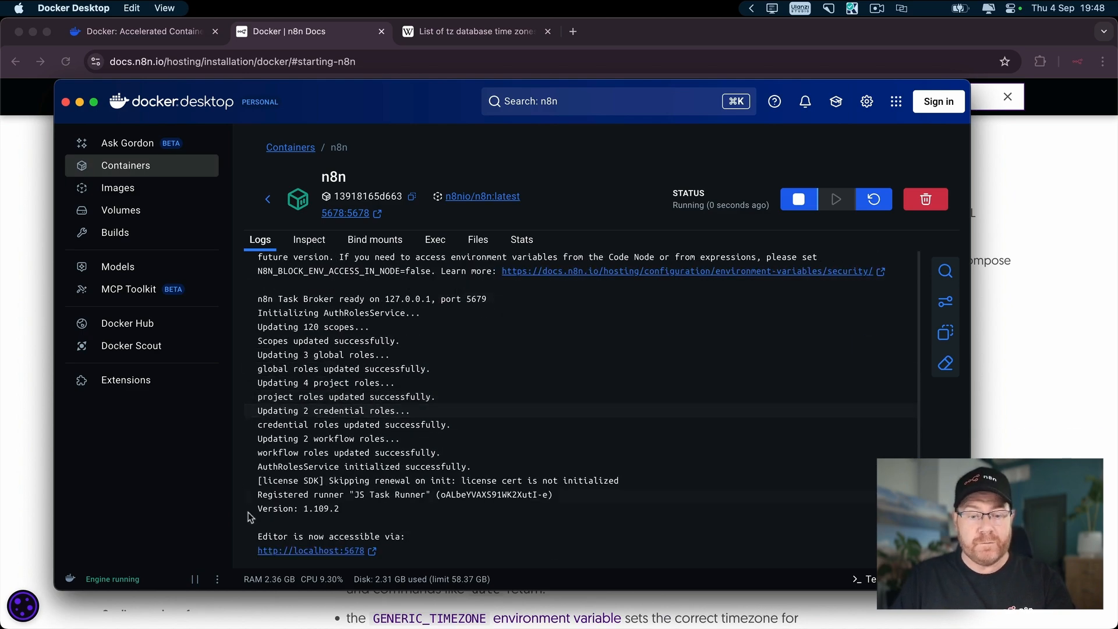
Open the n8n owner setup page at localhost:5678 from the container logs.
{"action": "left_click", "coordinate": [310, 551]}
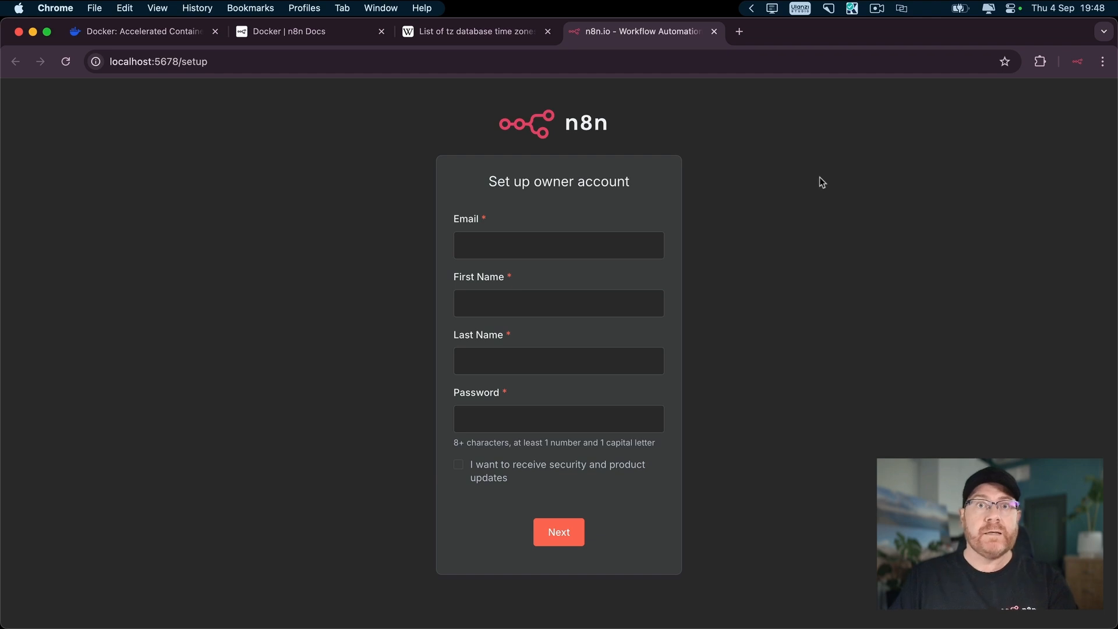
{"action": "left_click", "coordinate": [557, 531]}
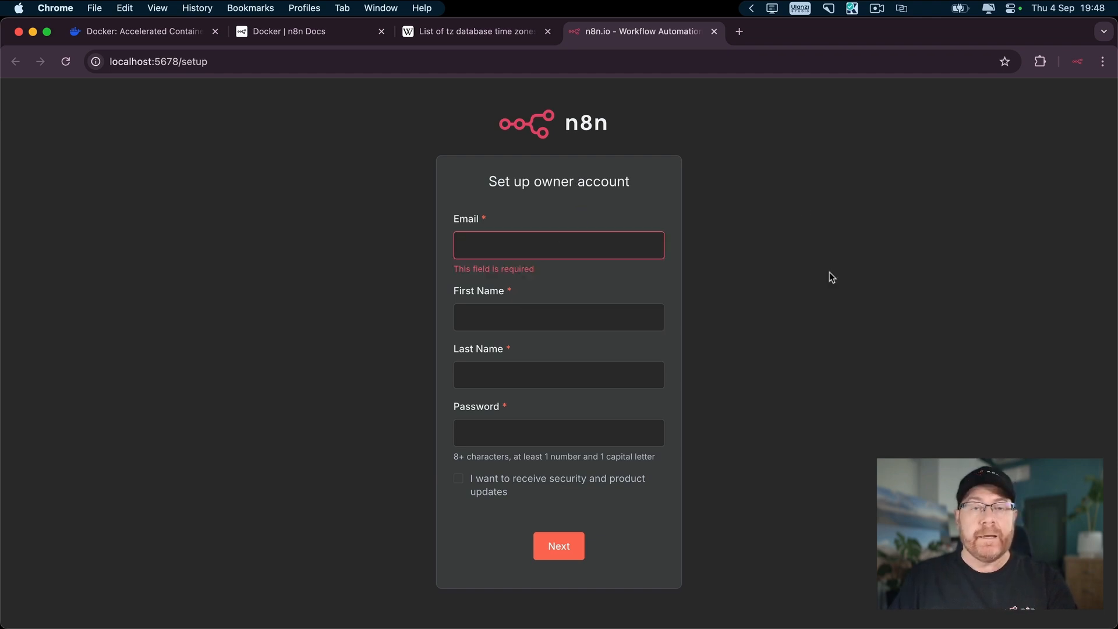
{"action": "mouse_move", "coordinate": [810, 268]}
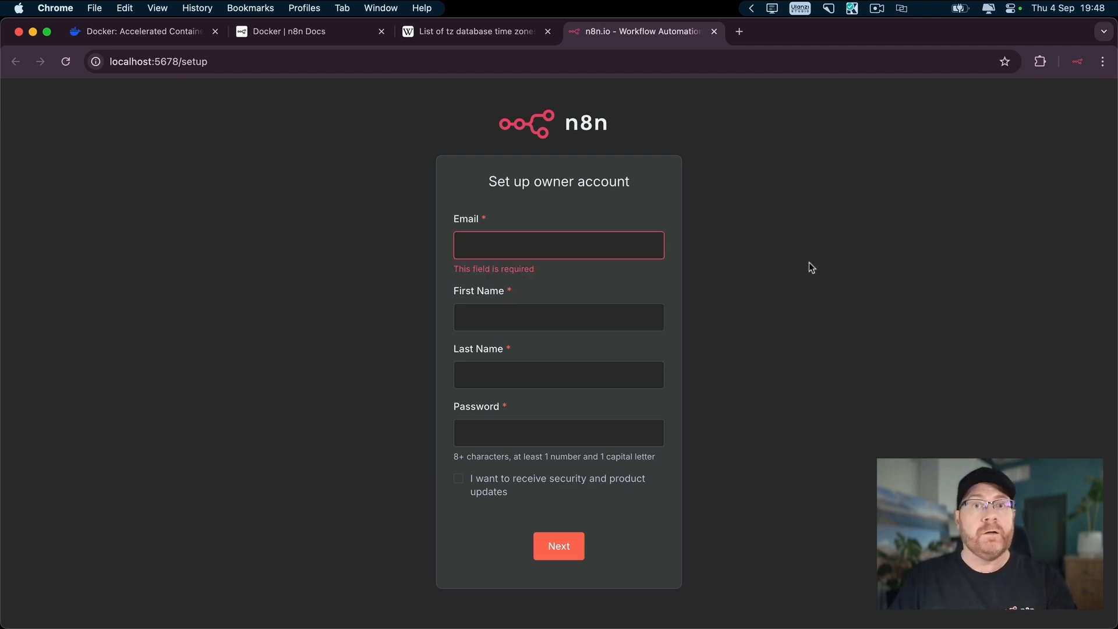
{"action": "mouse_move", "coordinate": [811, 260]}
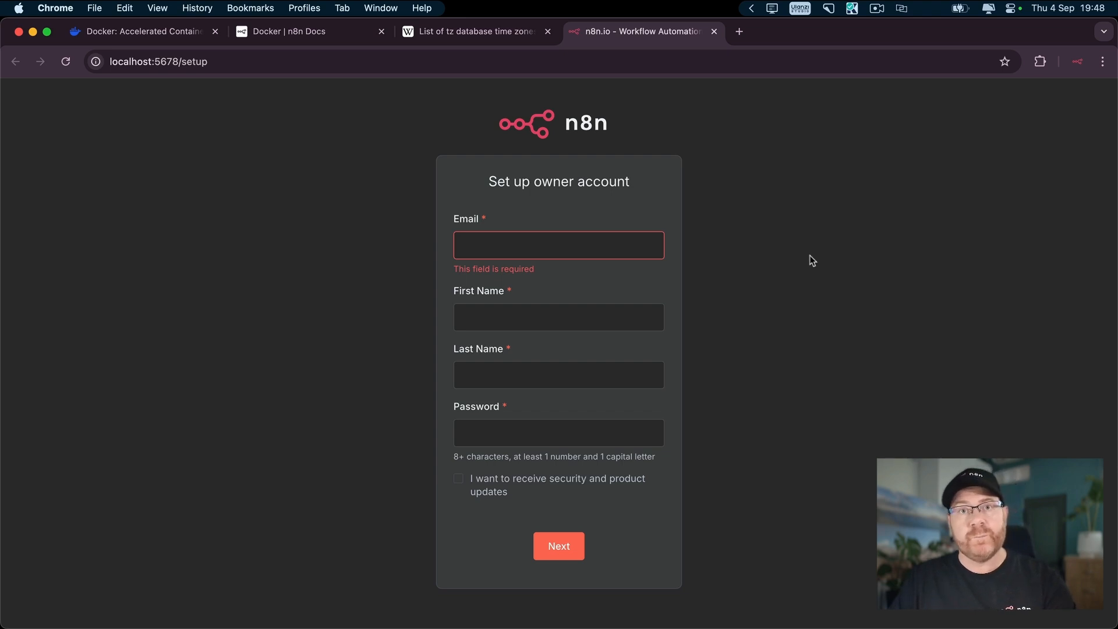
{"action": "mouse_move", "coordinate": [803, 258]}
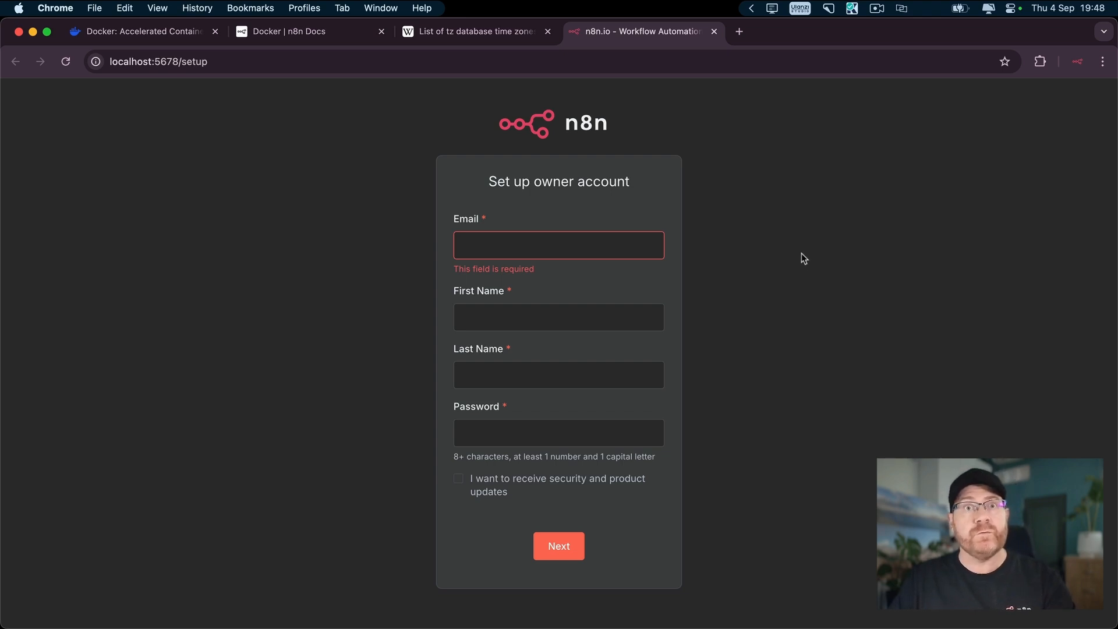